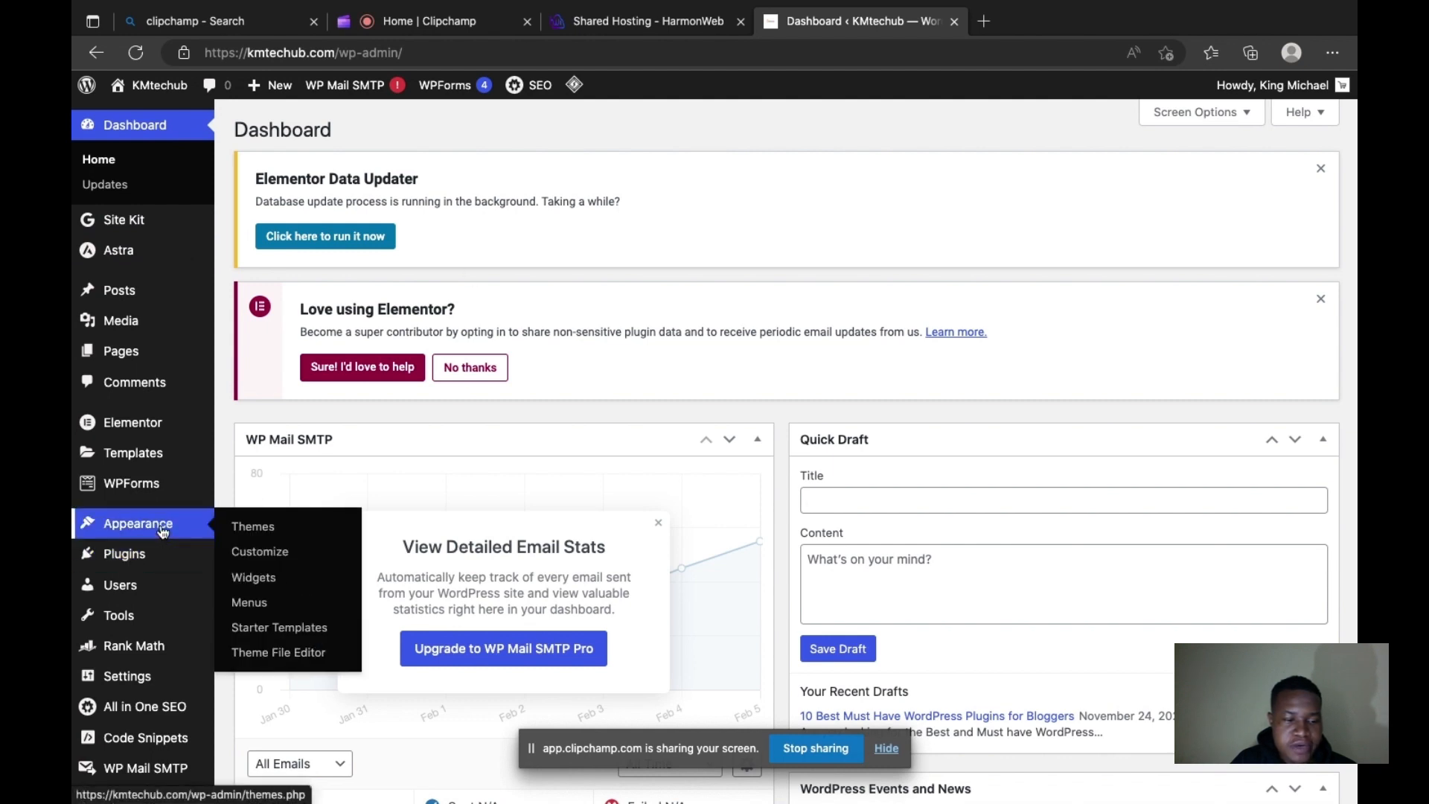
# Open the Customizer for the KMtechub site from the Appearance menu.
pyautogui.click(260, 551)
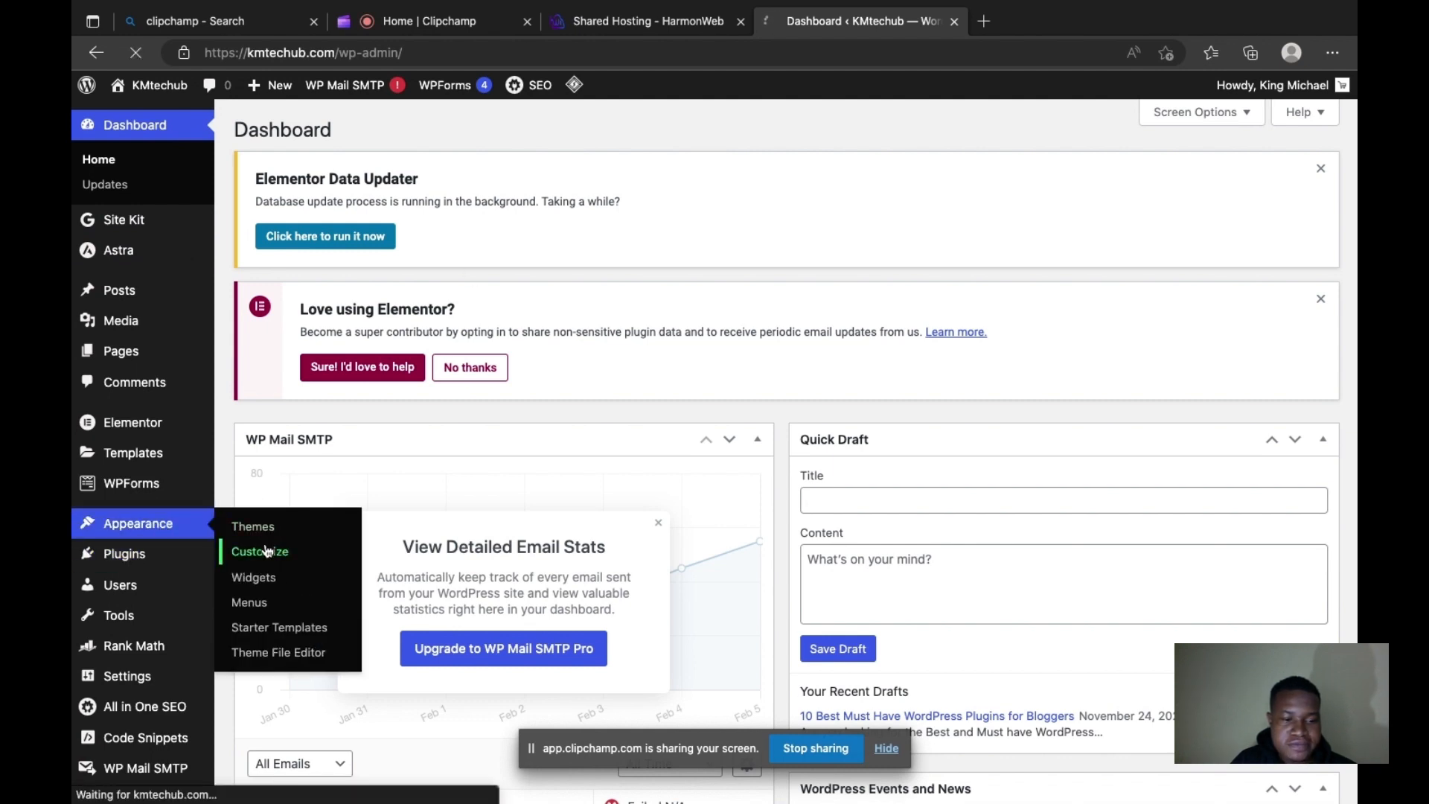
pyautogui.click(259, 551)
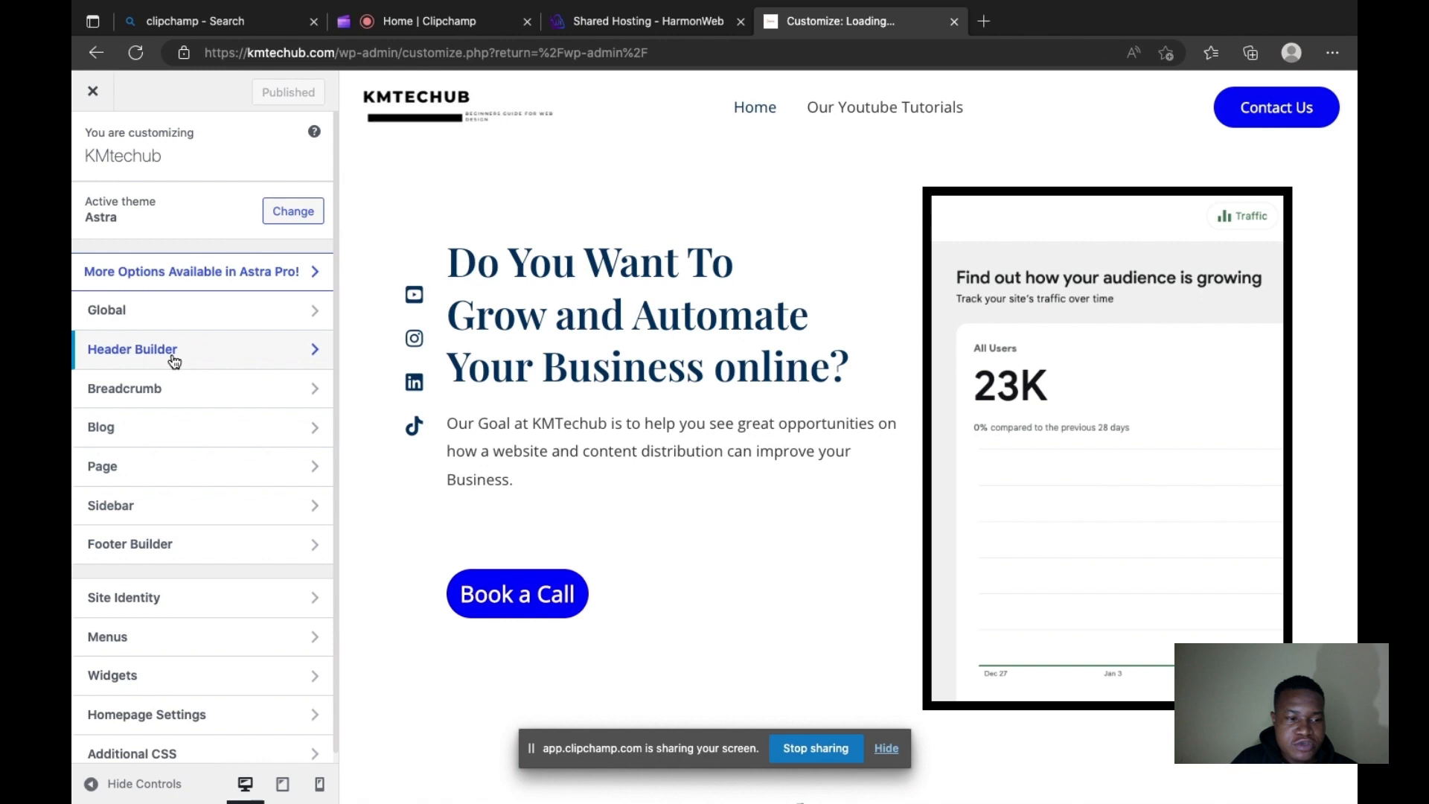
# Open the Astra Transparent Header settings with the separate 320 px logo.
pyautogui.click(132, 350)
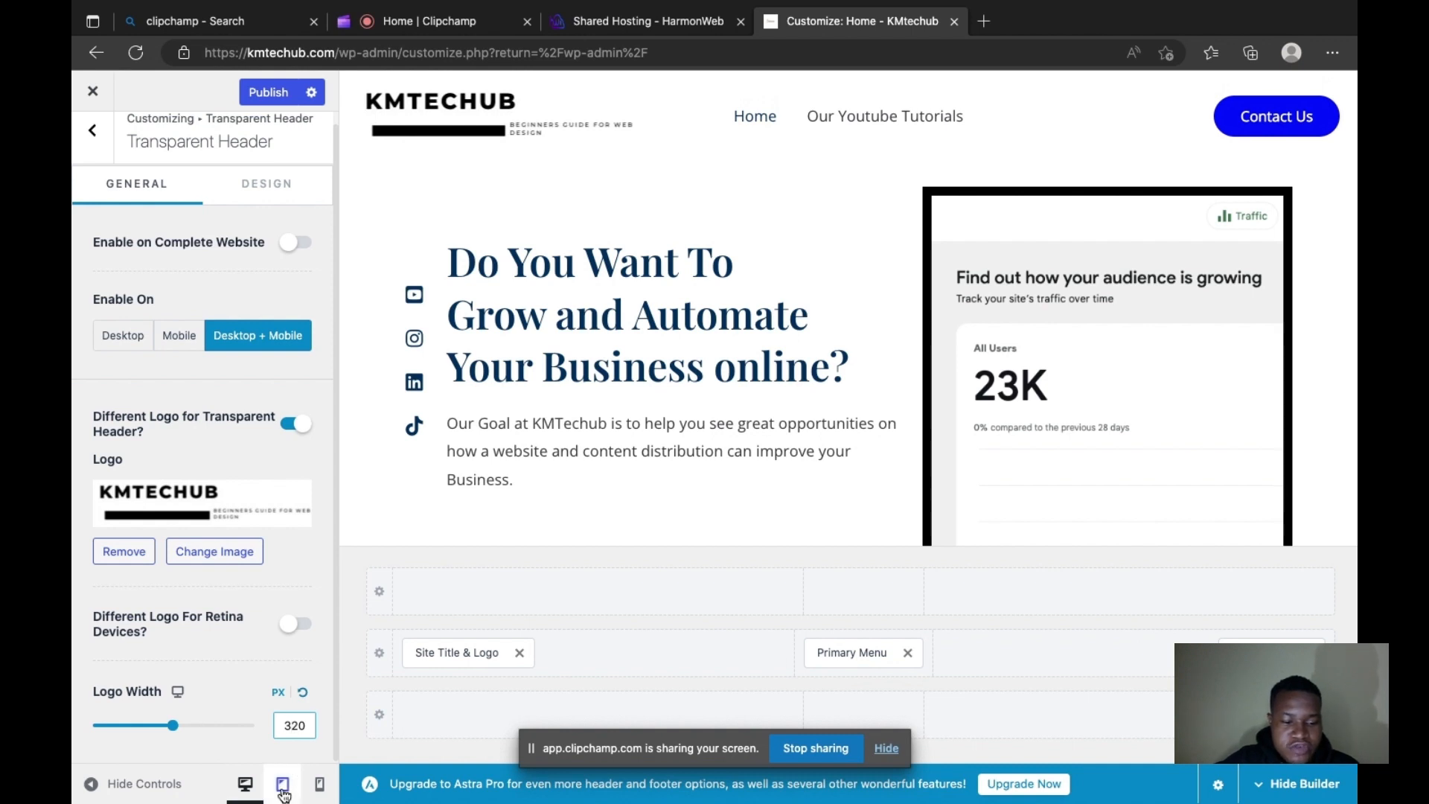
# Preview the transparent header logo at tablet and phone sizes, then publish with 140 px width.
pyautogui.click(319, 784)
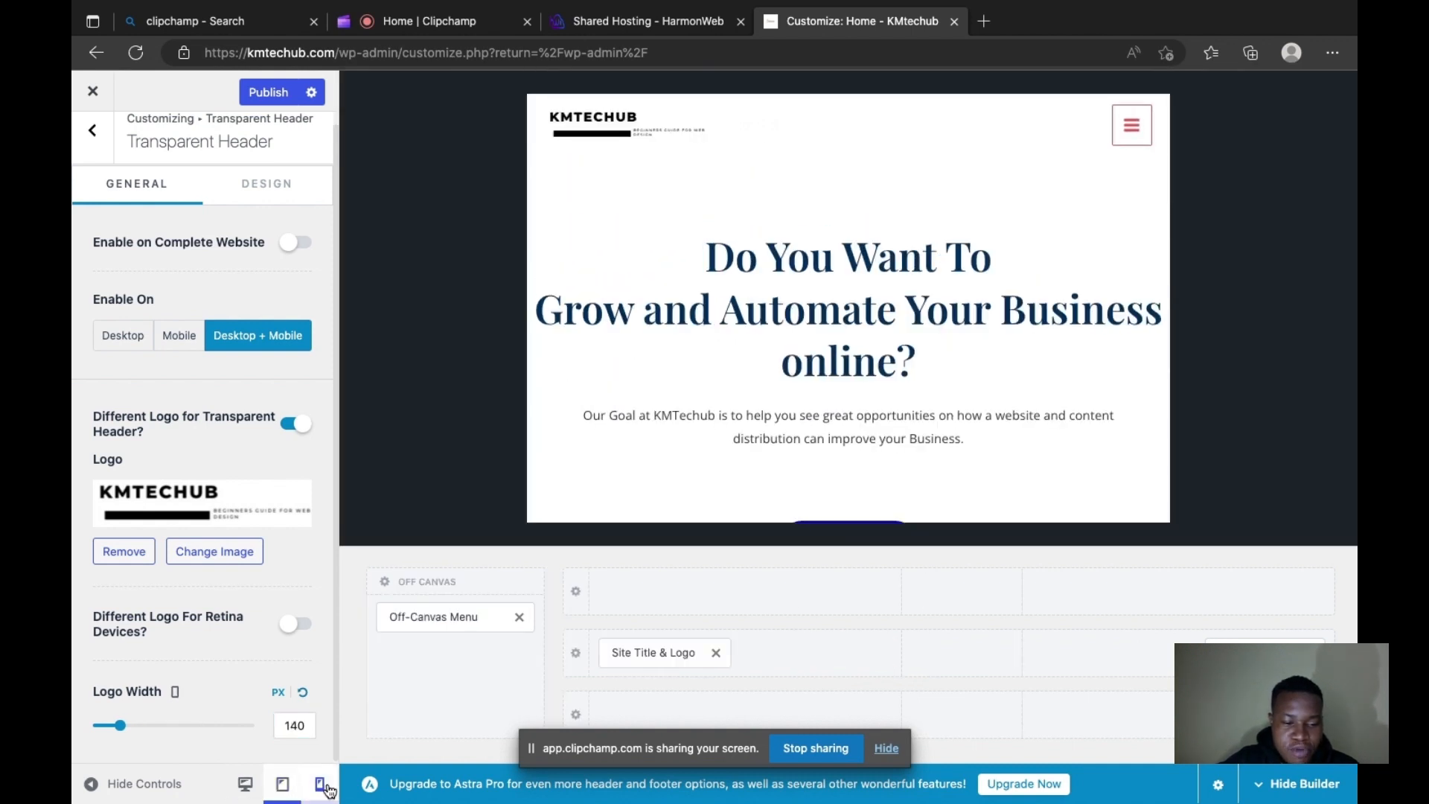
pyautogui.click(319, 784)
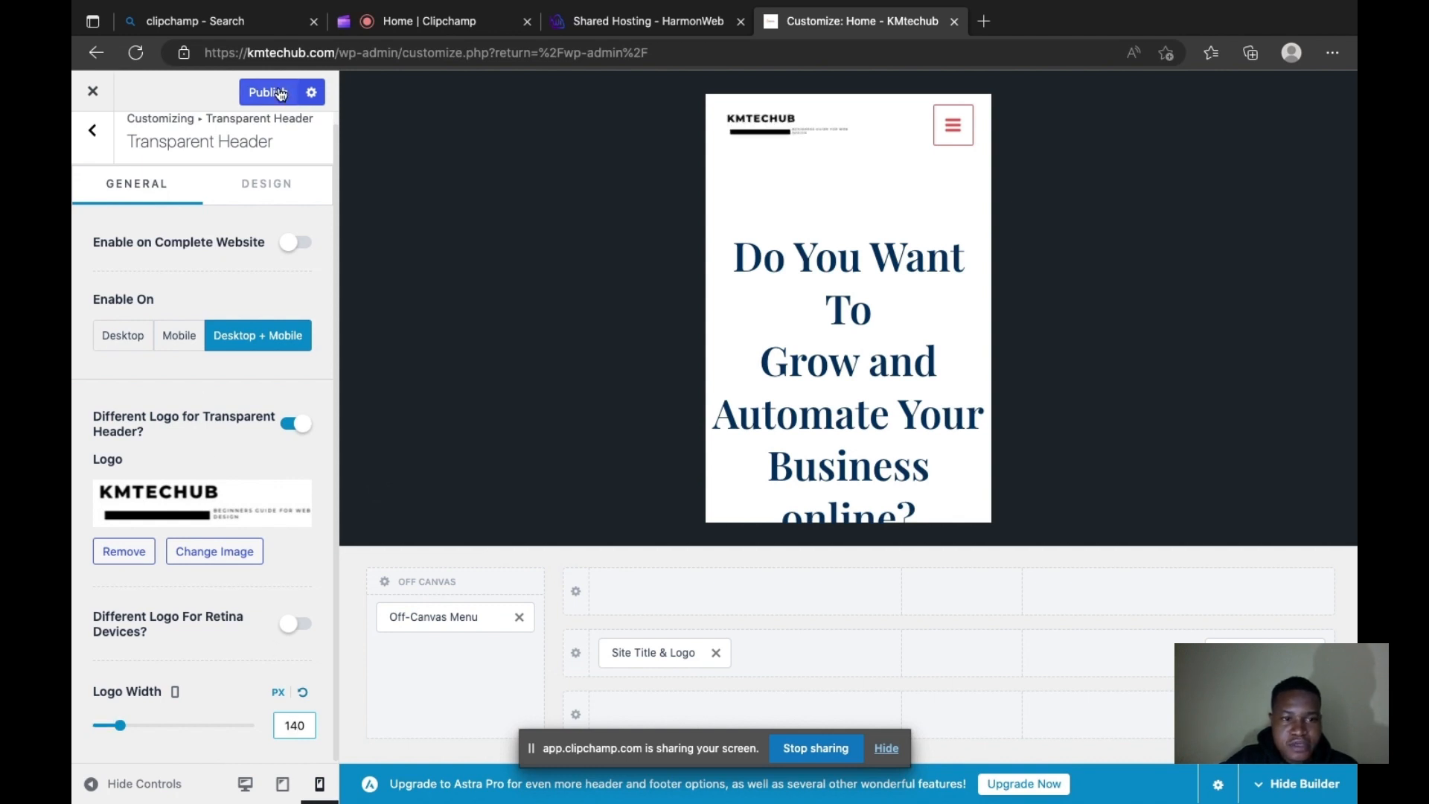
pyautogui.click(268, 92)
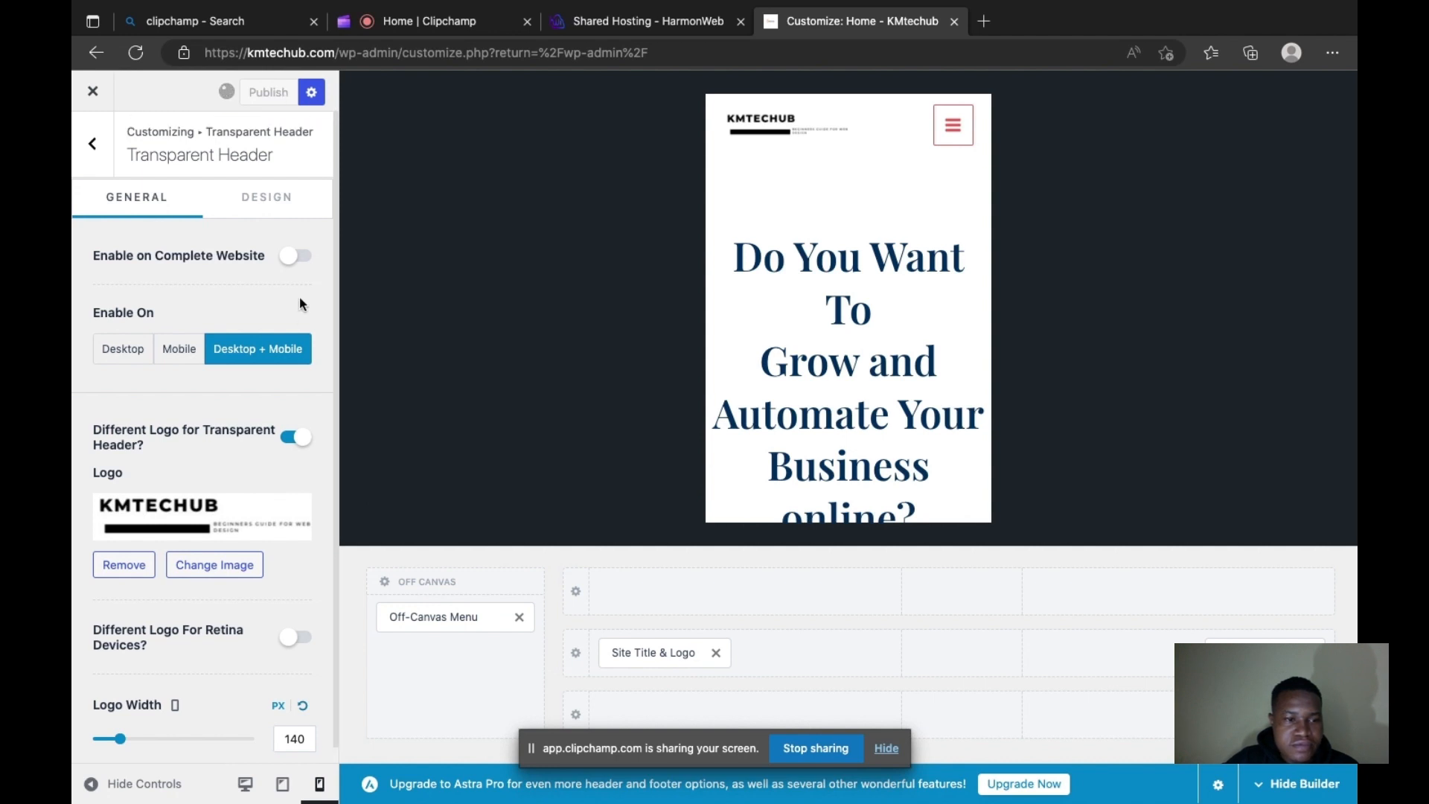
pyautogui.click(267, 93)
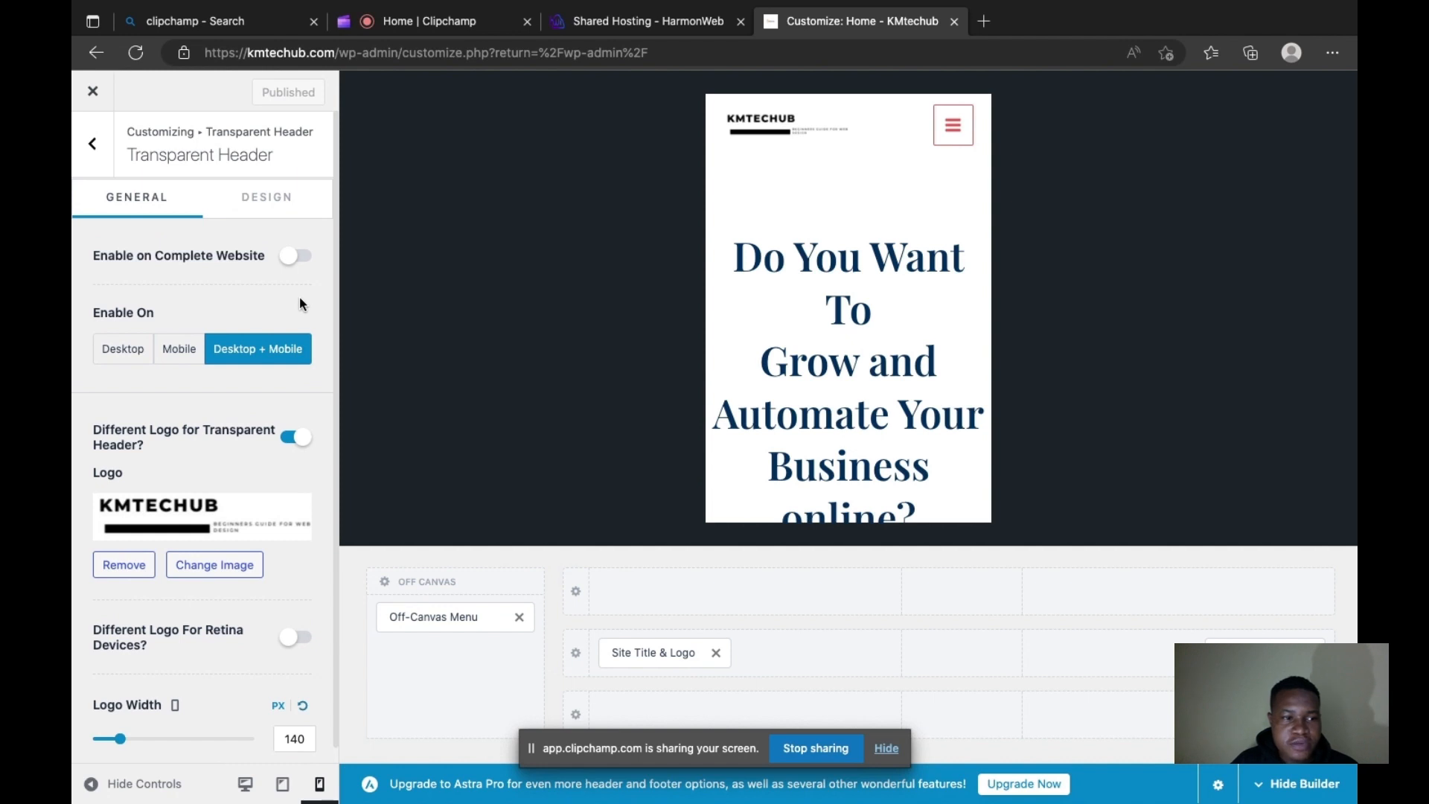
pyautogui.moveTo(304, 489)
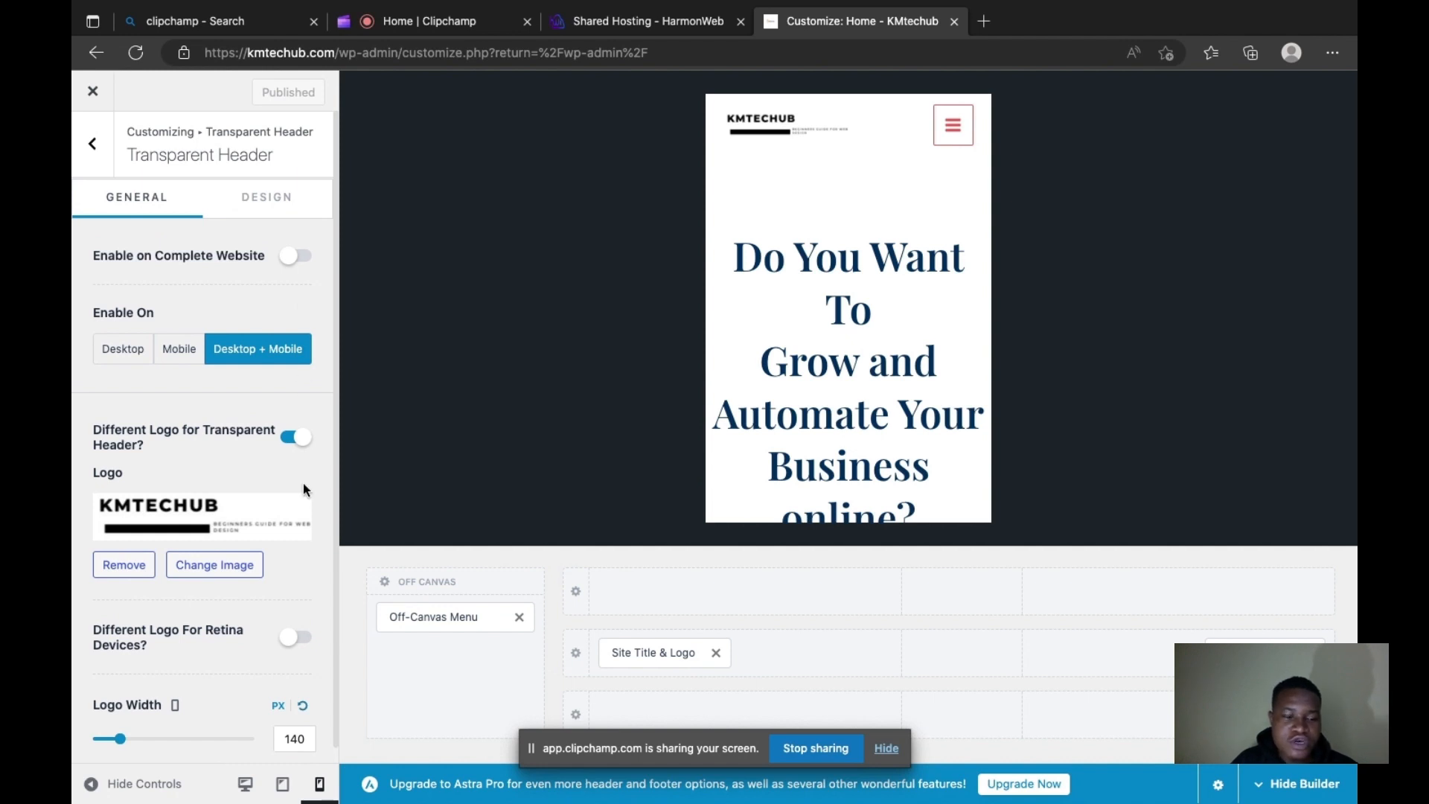
# Switch back to desktop preview and navigate from Transparent Header to the Additional CSS editor.
pyautogui.click(244, 784)
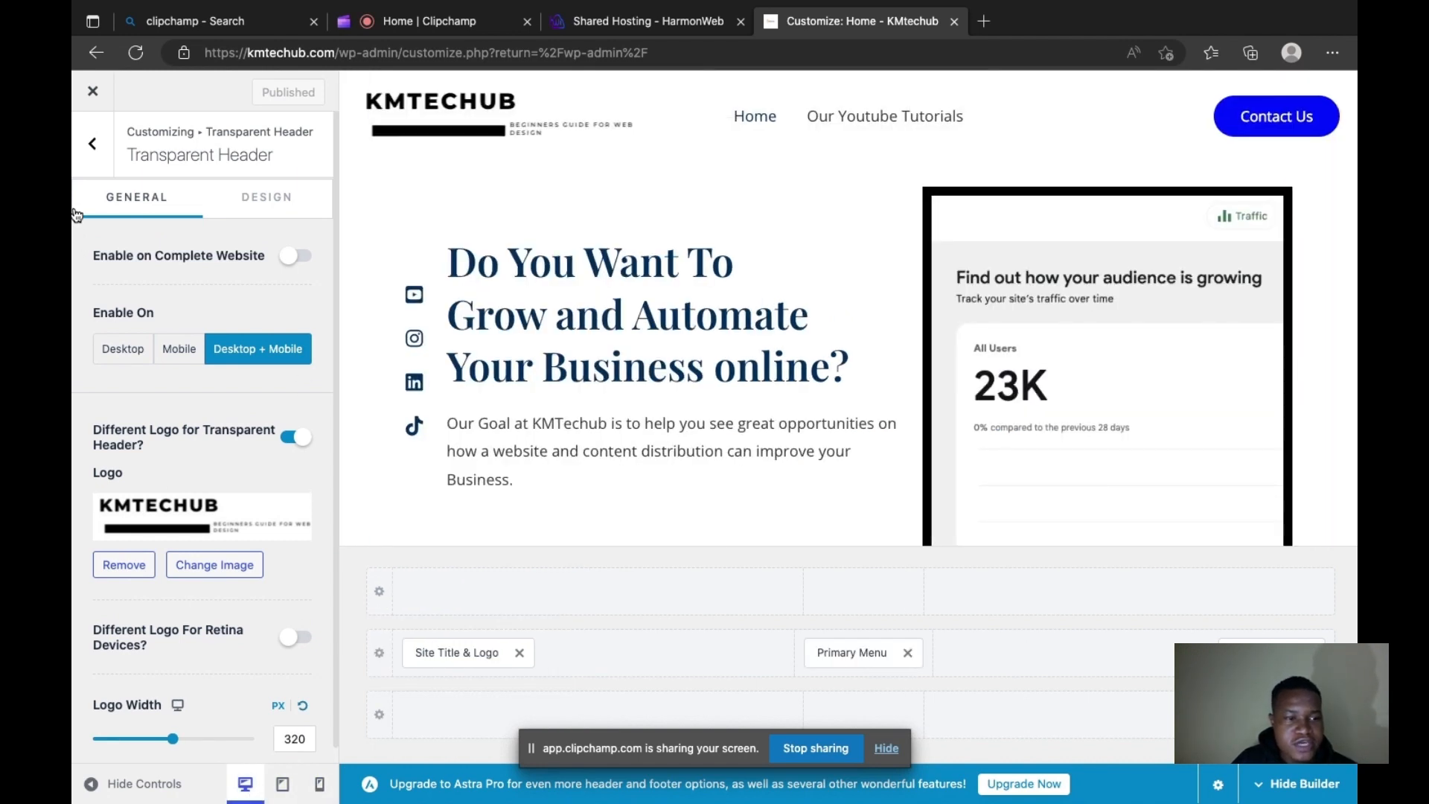
pyautogui.click(92, 143)
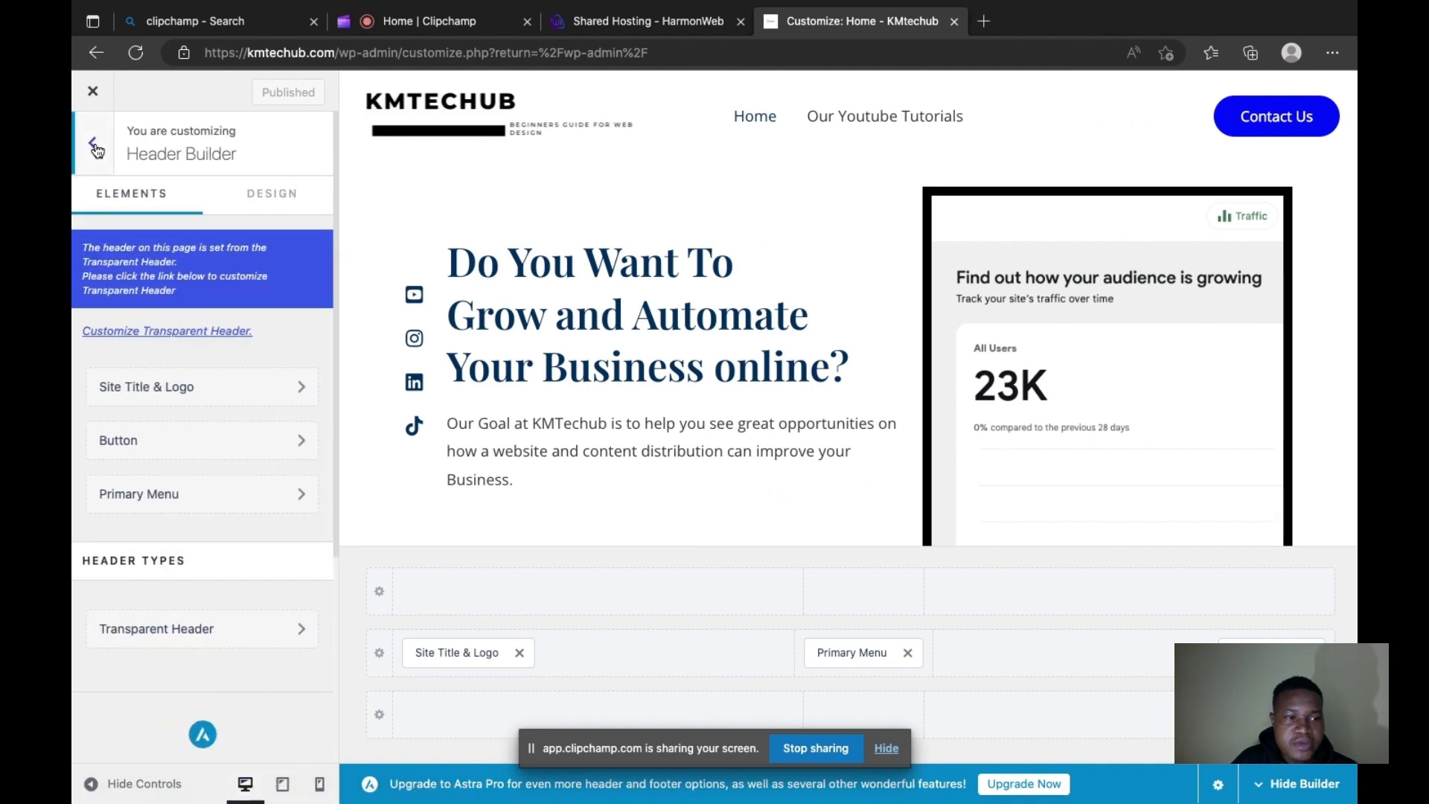
pyautogui.click(96, 146)
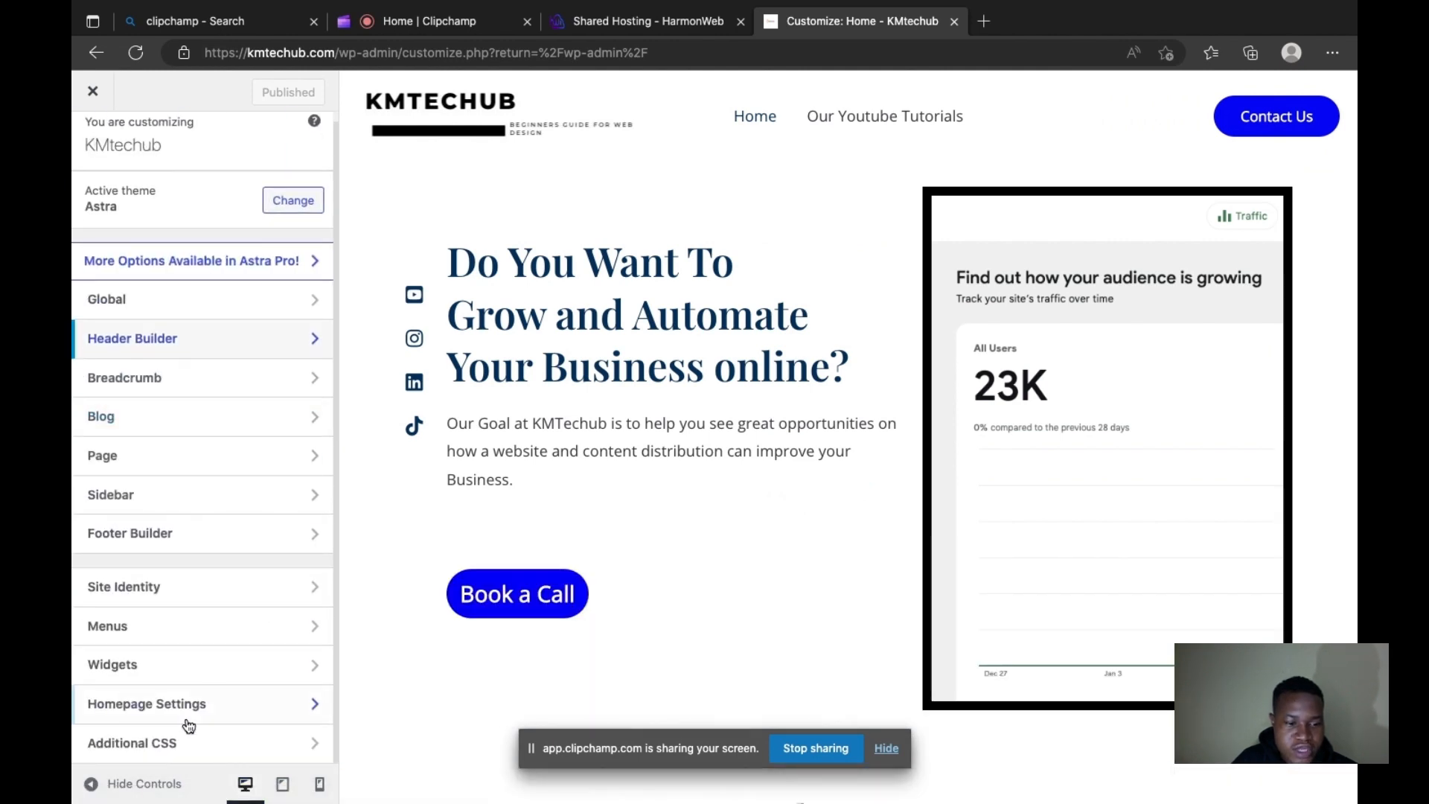
pyautogui.click(131, 742)
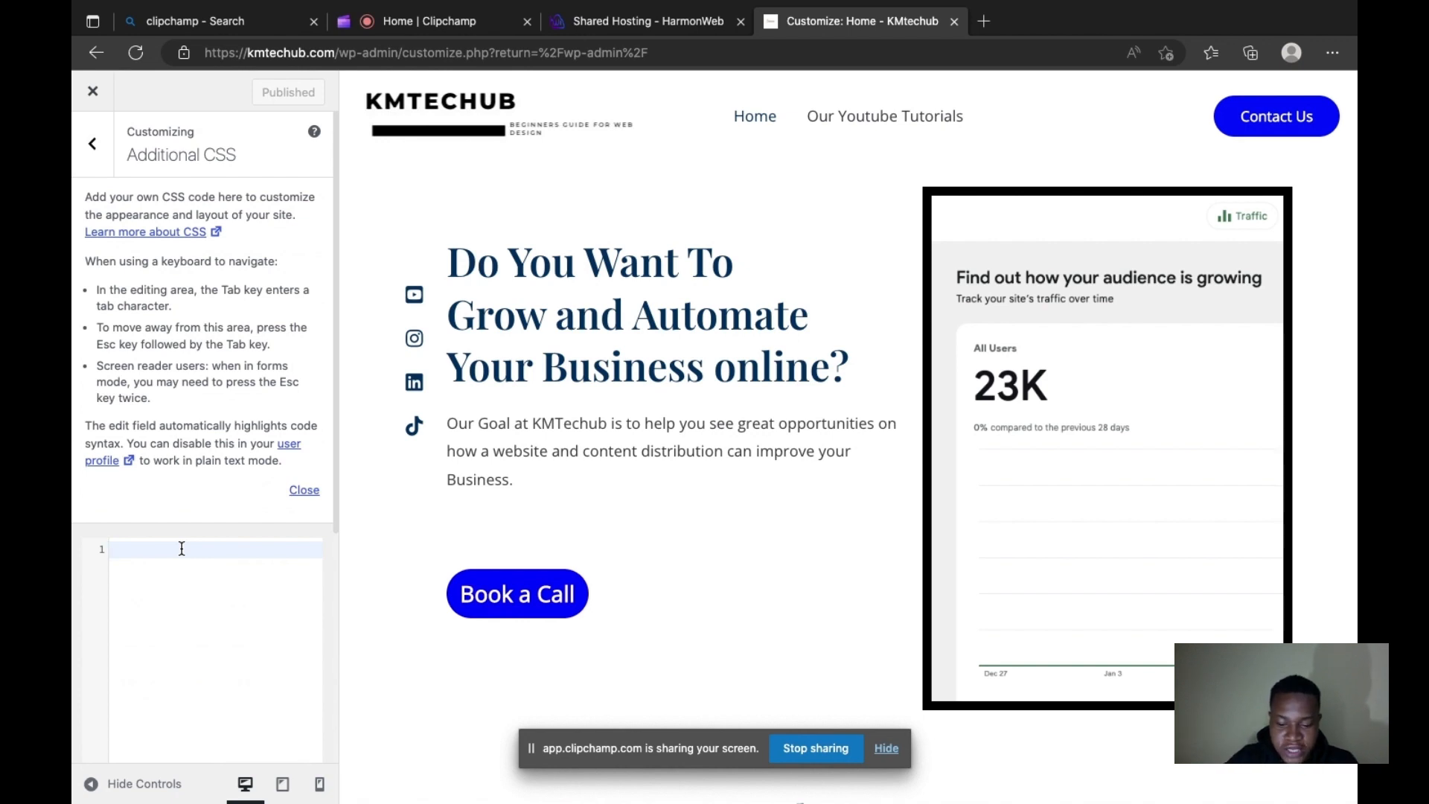
# Write the rule img.custom-logo{ width: 300px; } and revise the width to 600px.
pyautogui.write('i')
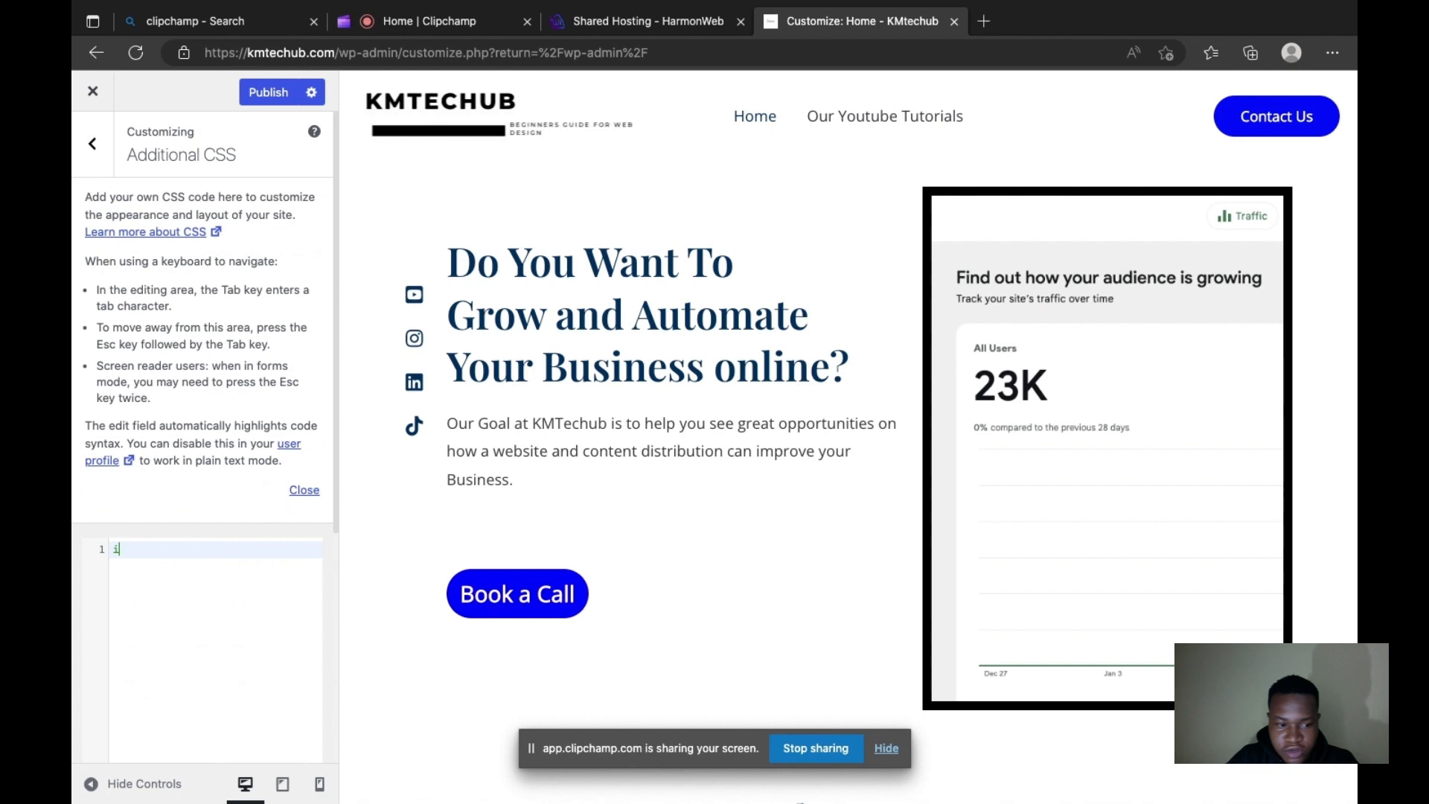
pyautogui.write('mg')
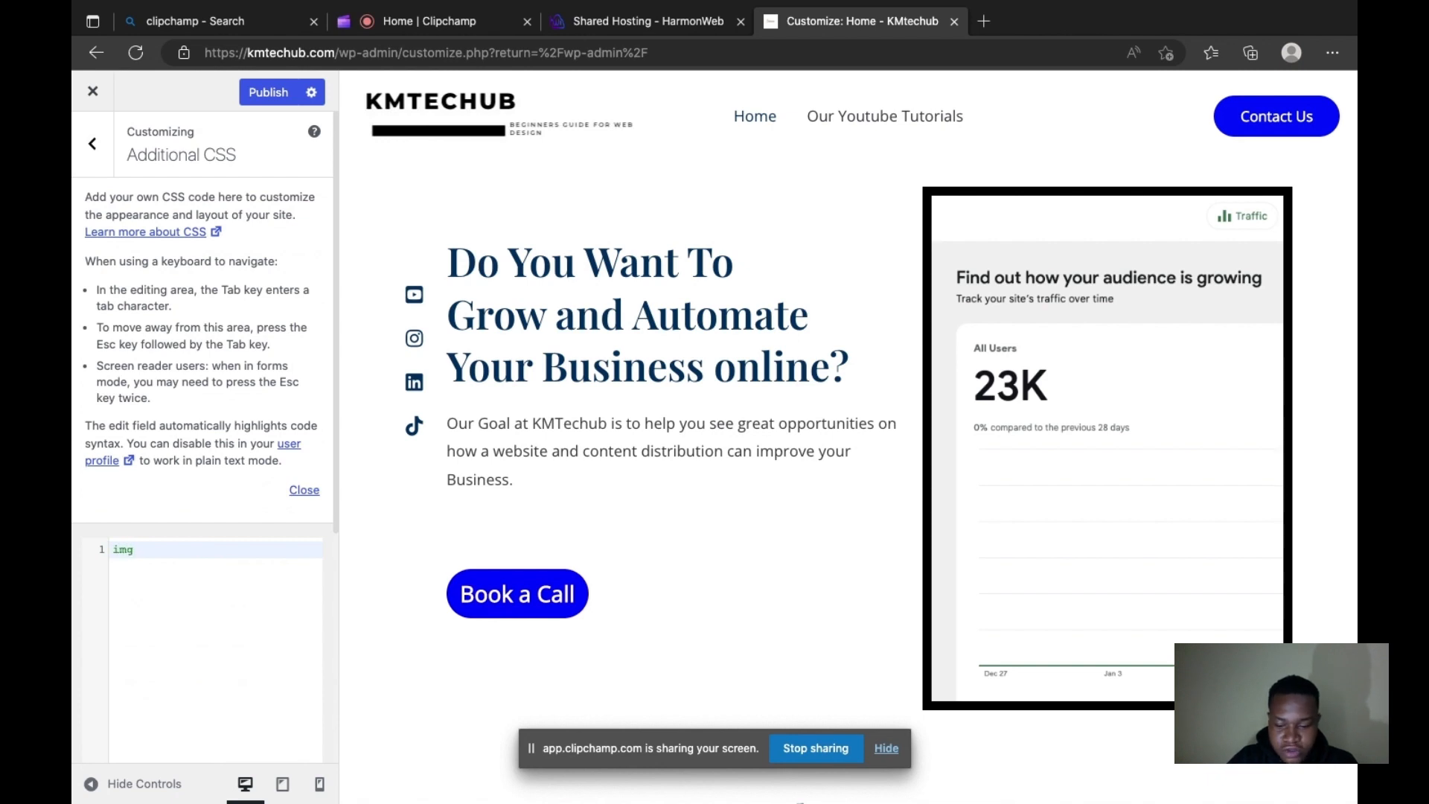
pyautogui.write('.custom-1')
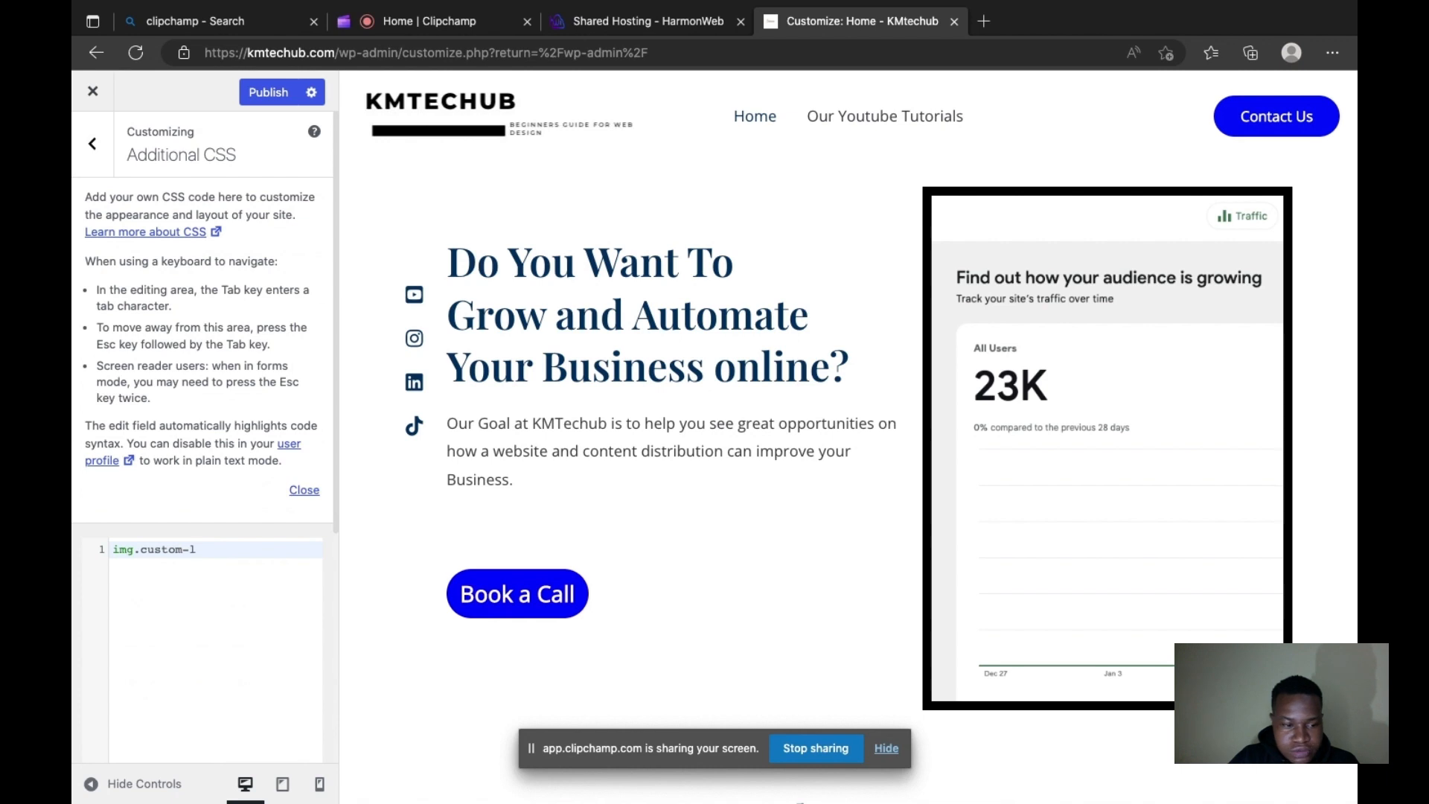
pyautogui.write('ogo')
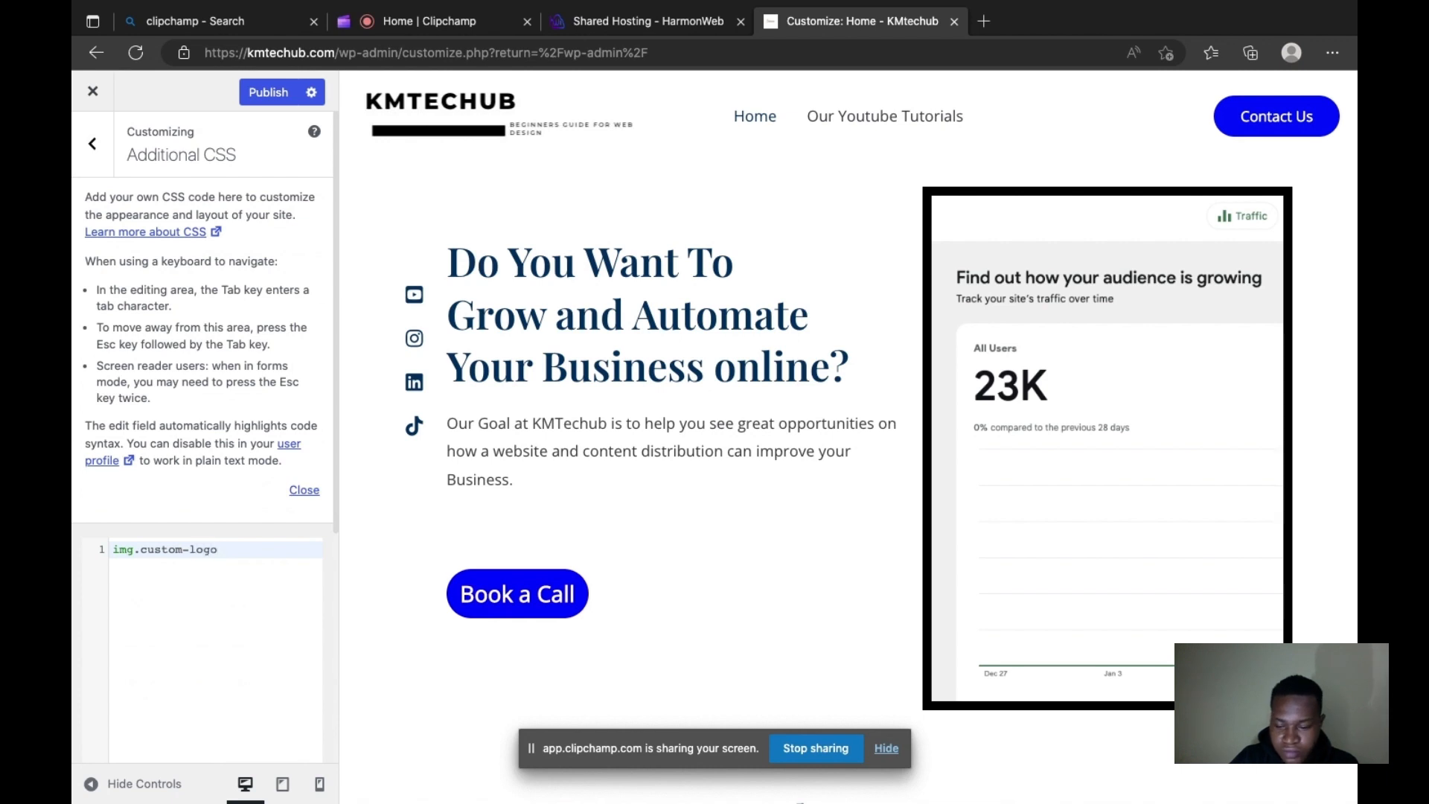
pyautogui.write('{')
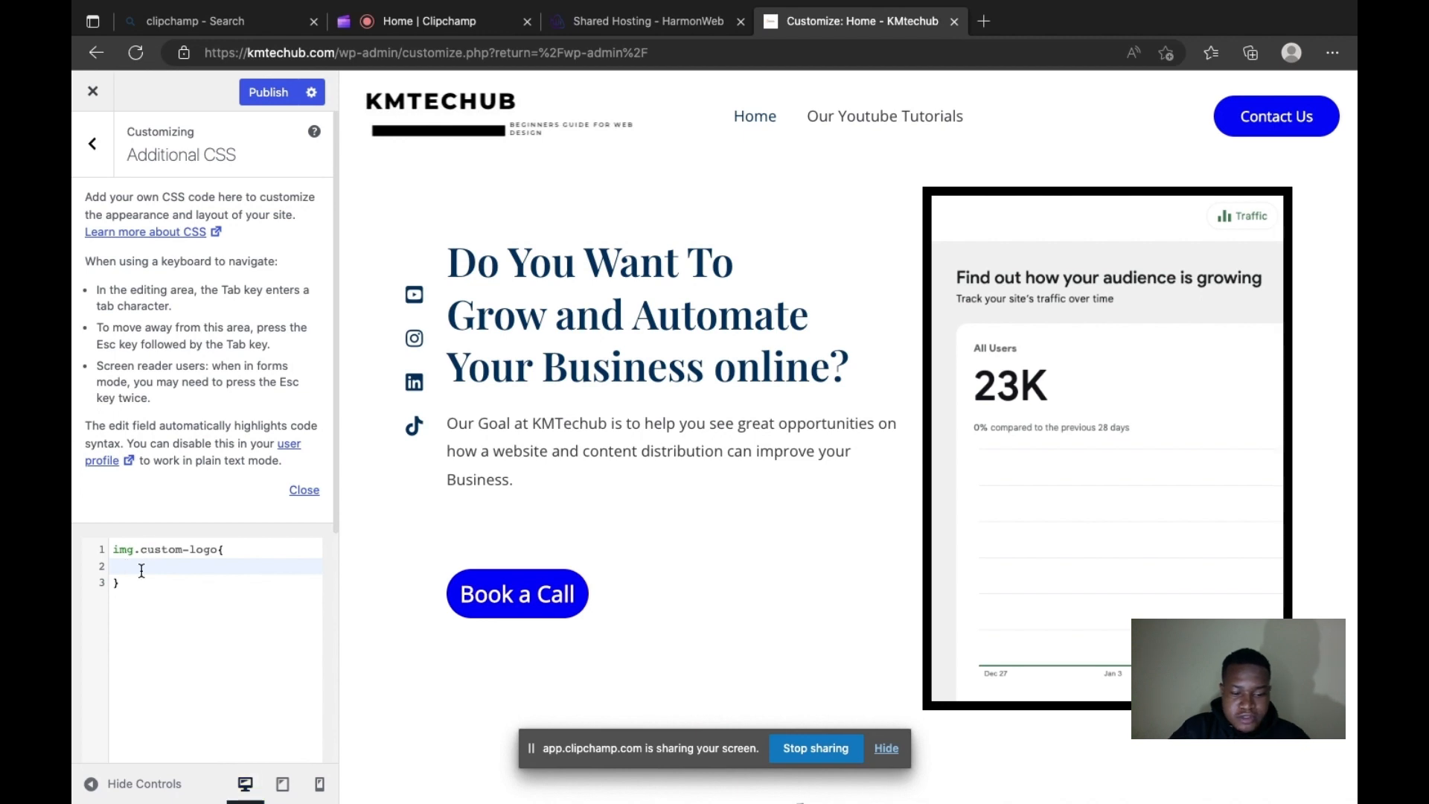
pyautogui.write('width')
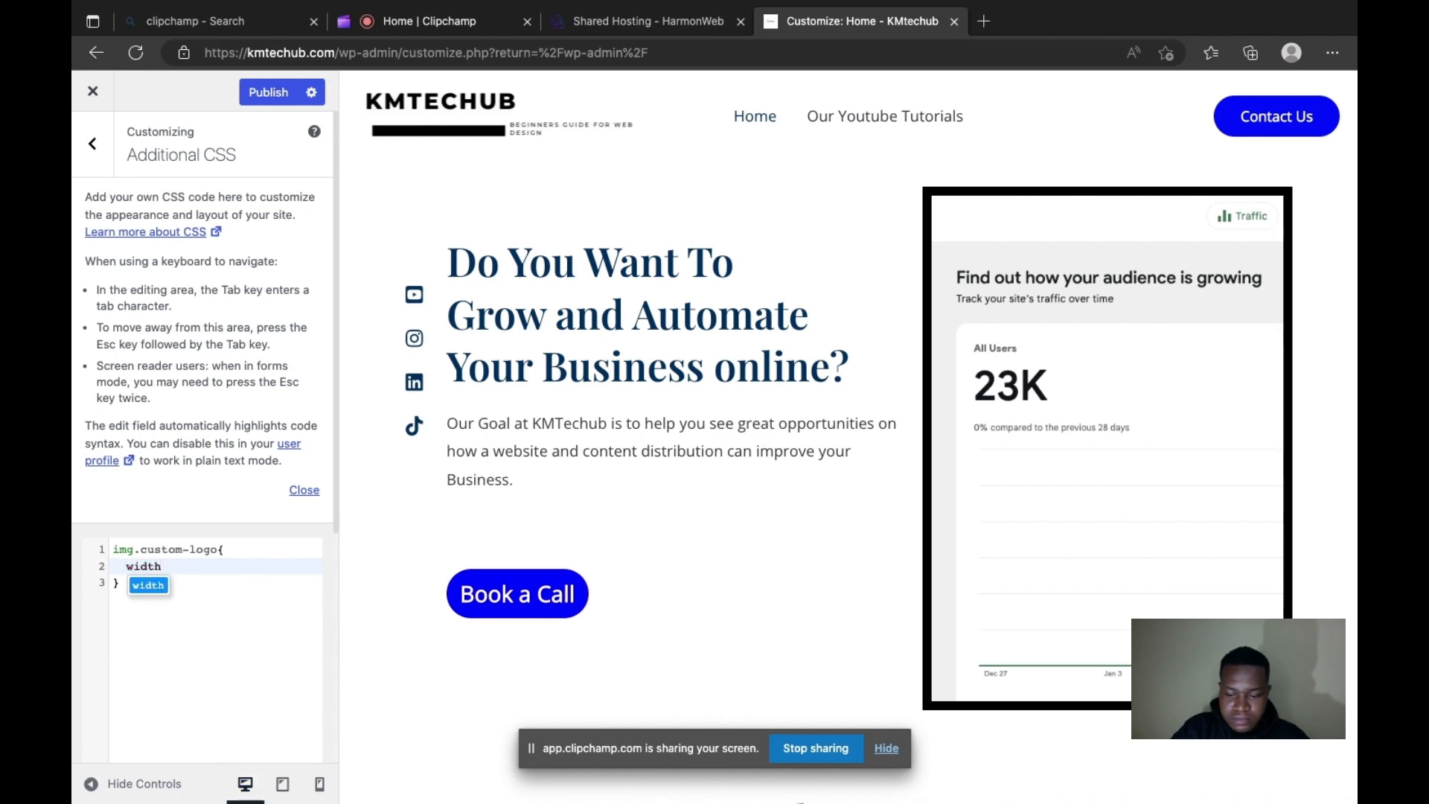
pyautogui.write(': 3')
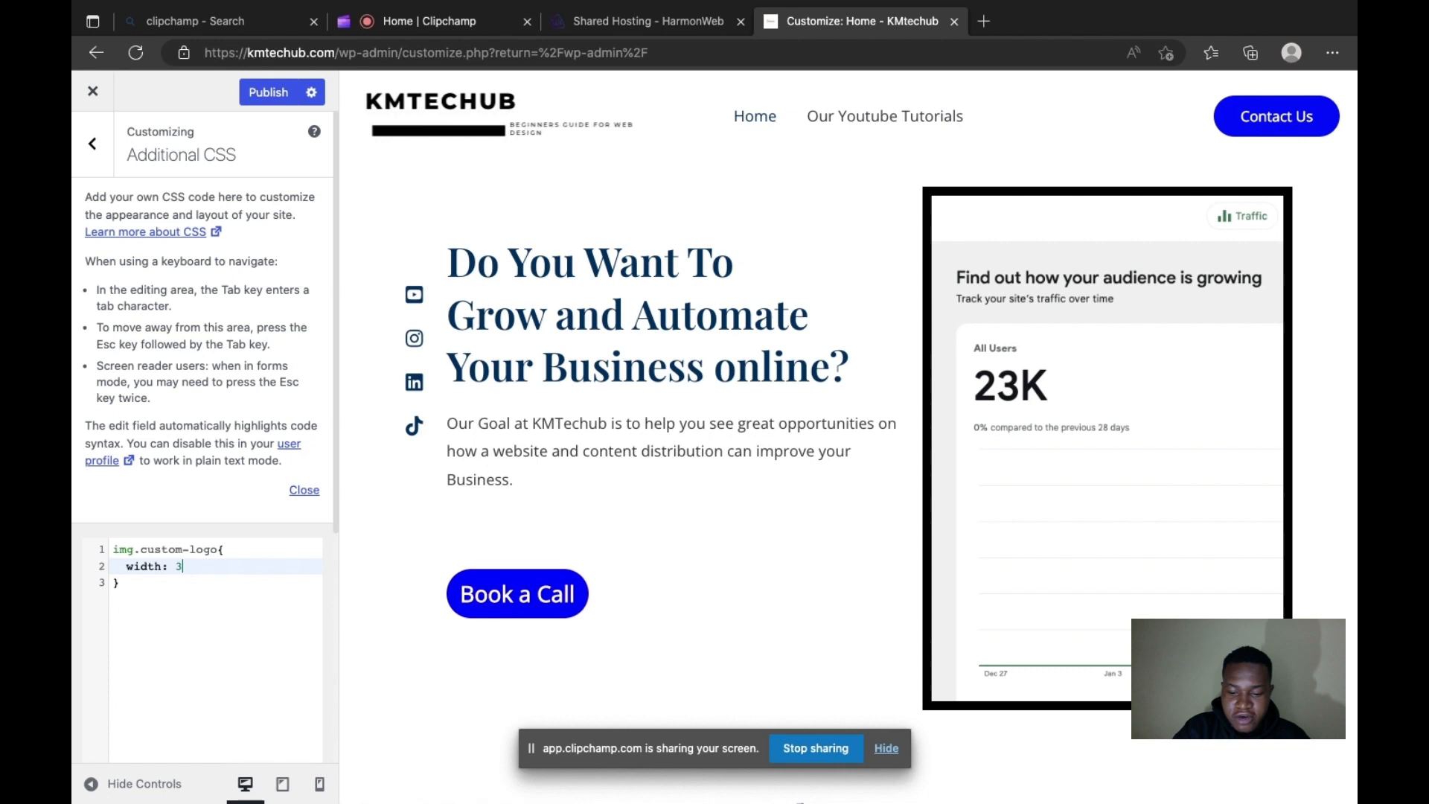
pyautogui.write('00px')
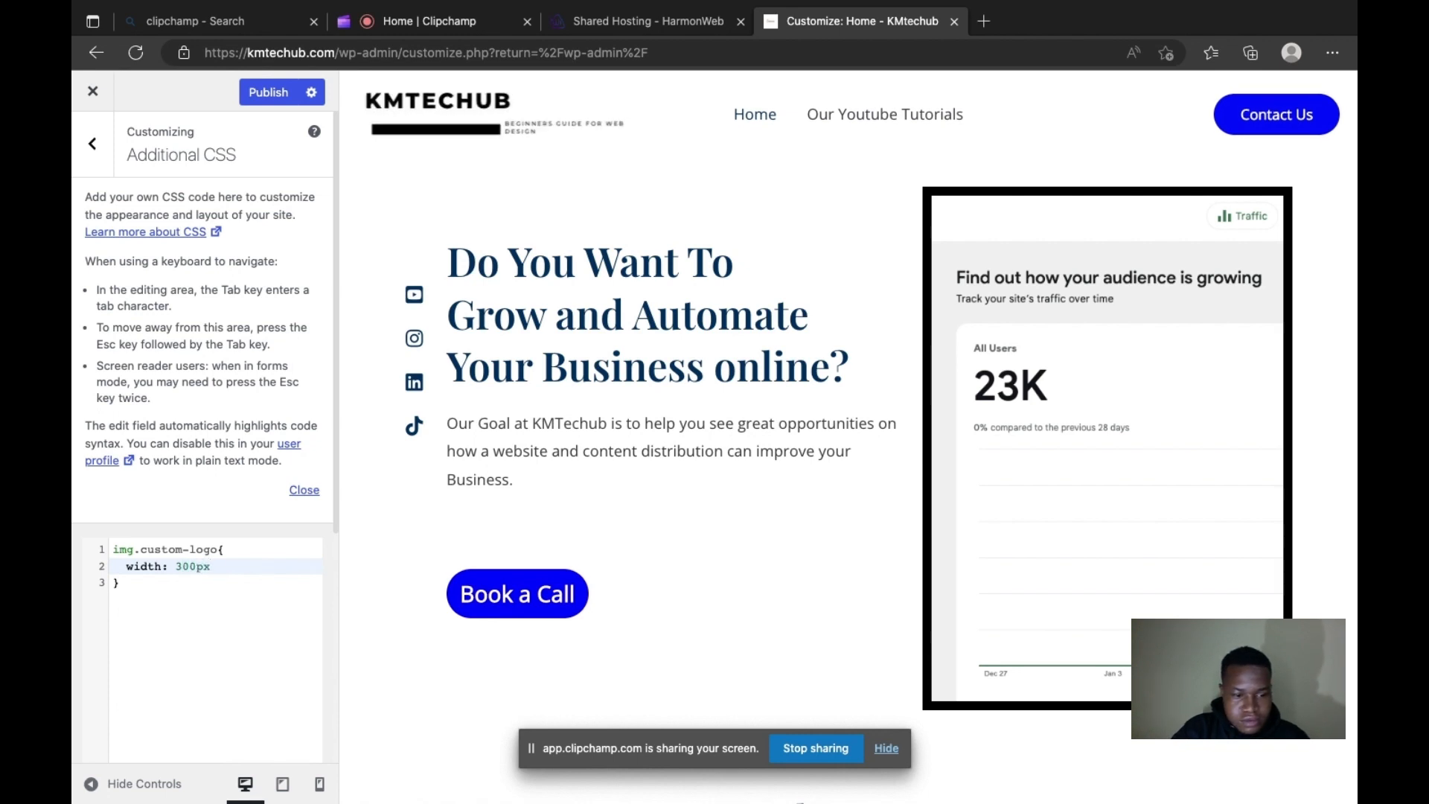
pyautogui.write(';')
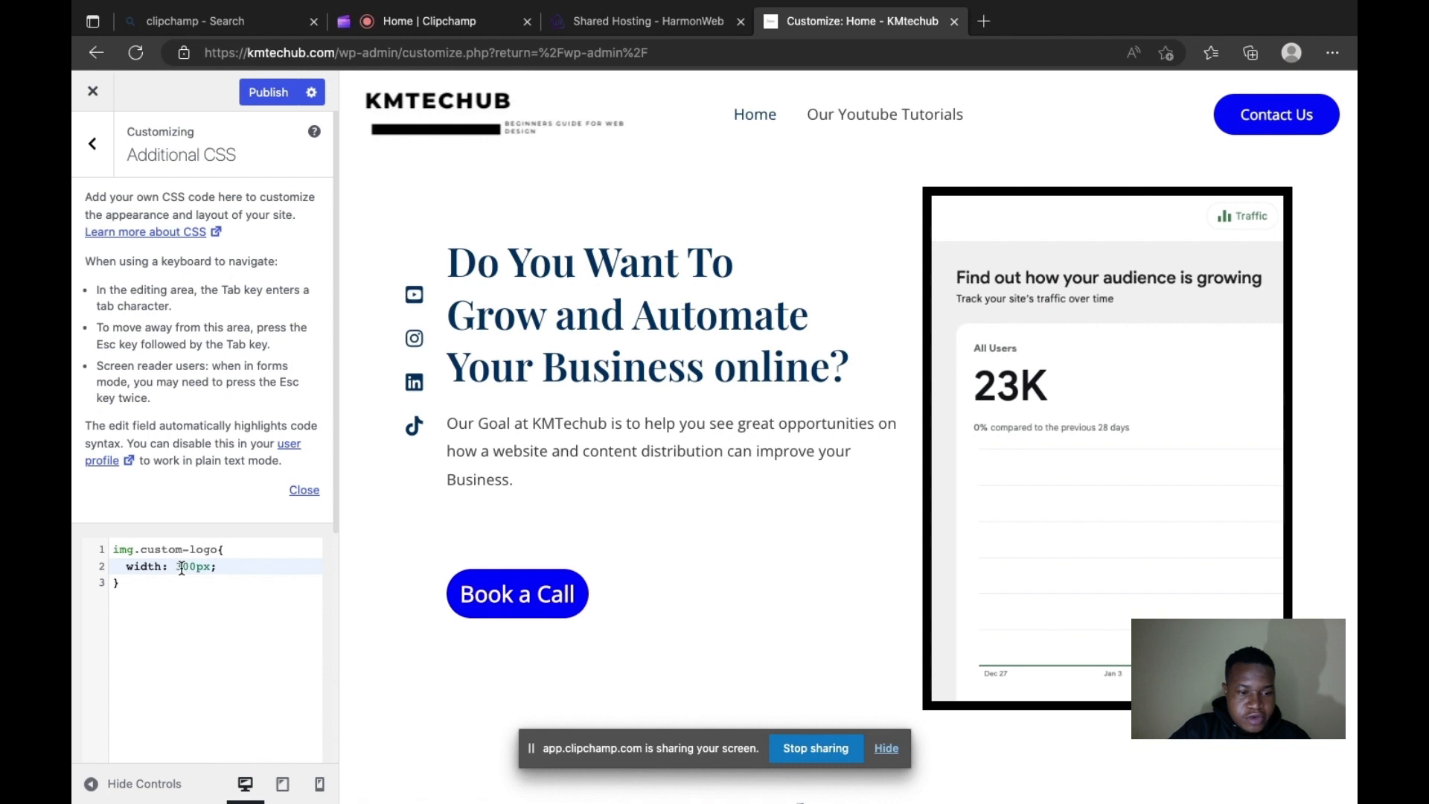
pyautogui.write('600px')
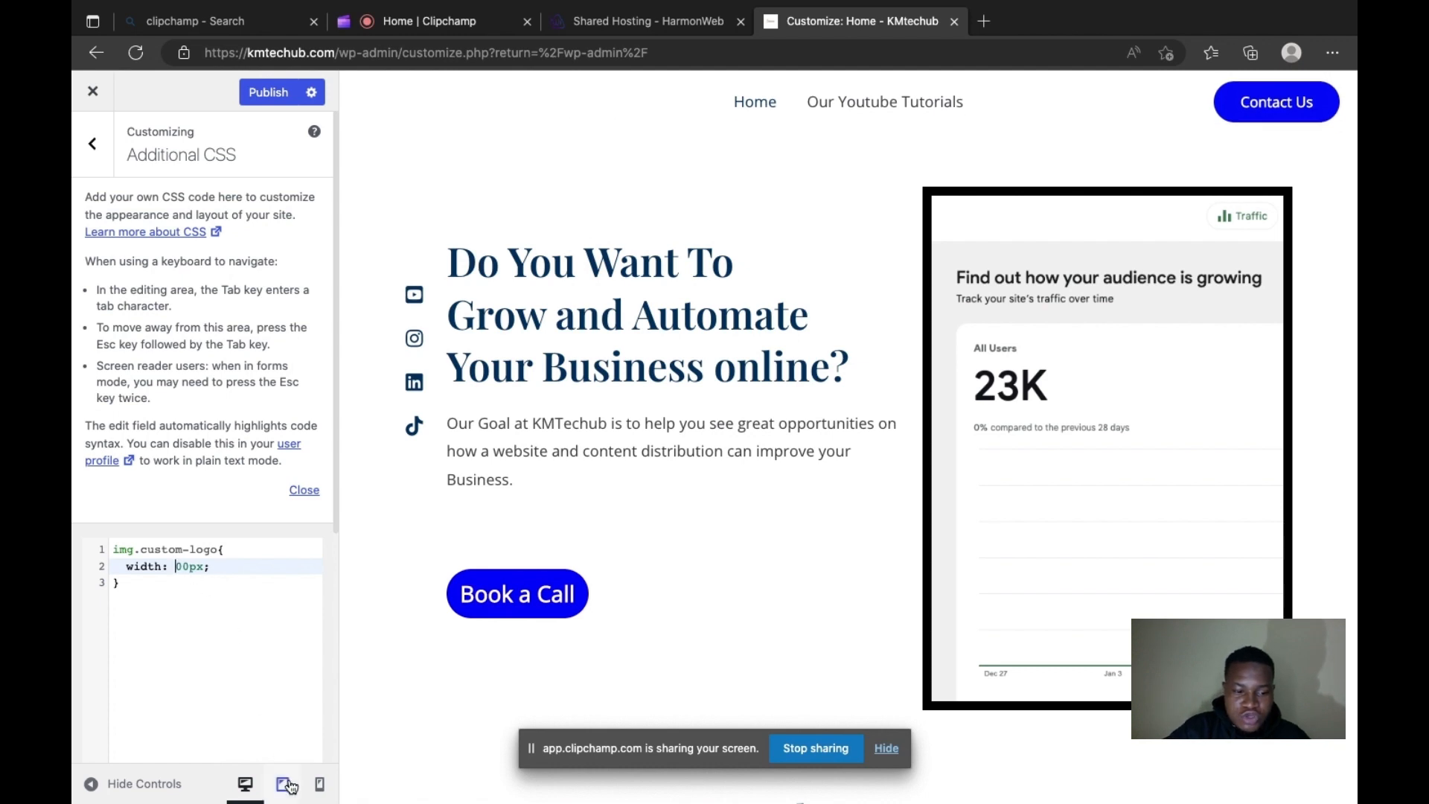
# Preview at tablet and phone sizes while changing the logo width value toward 500px.
pyautogui.click(281, 783)
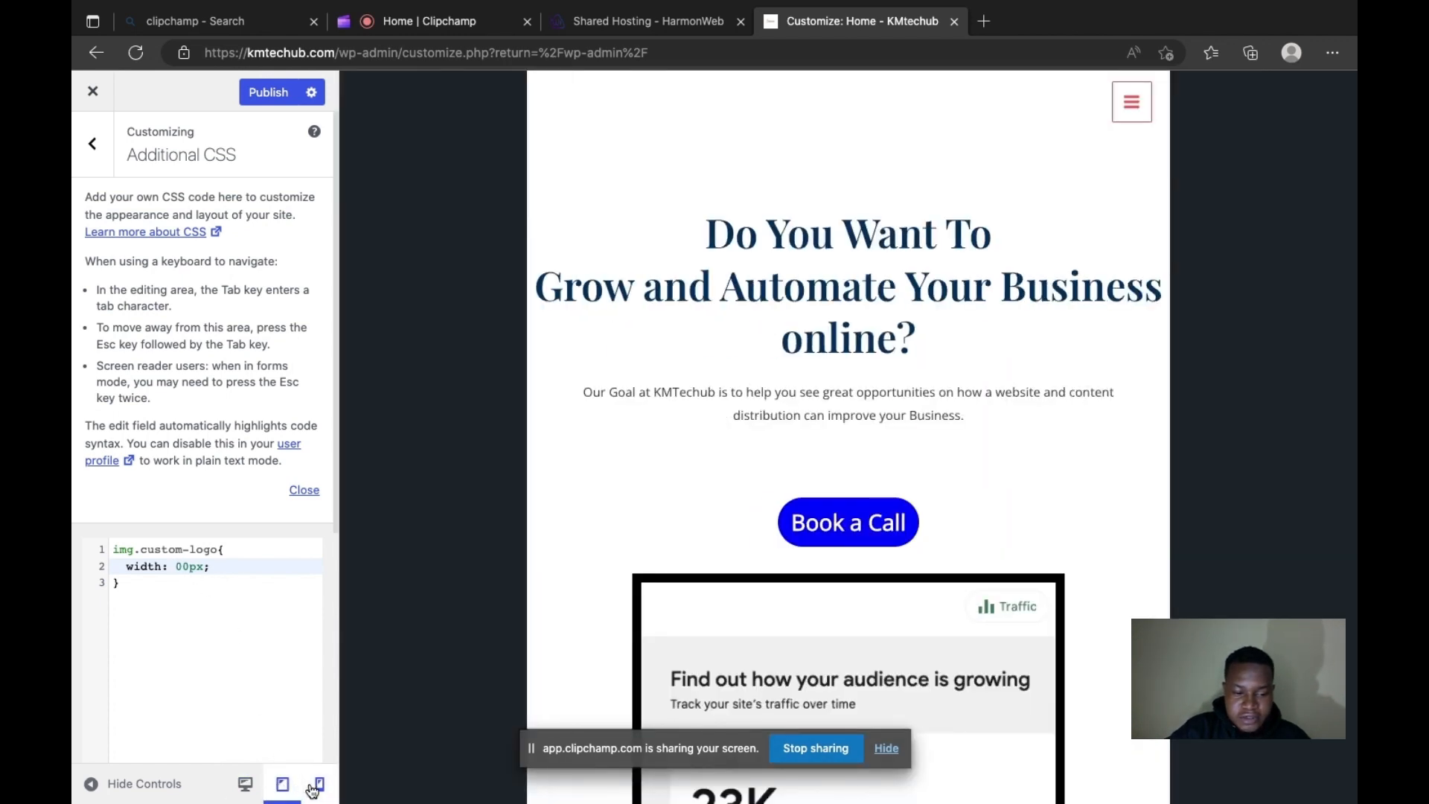
pyautogui.click(320, 784)
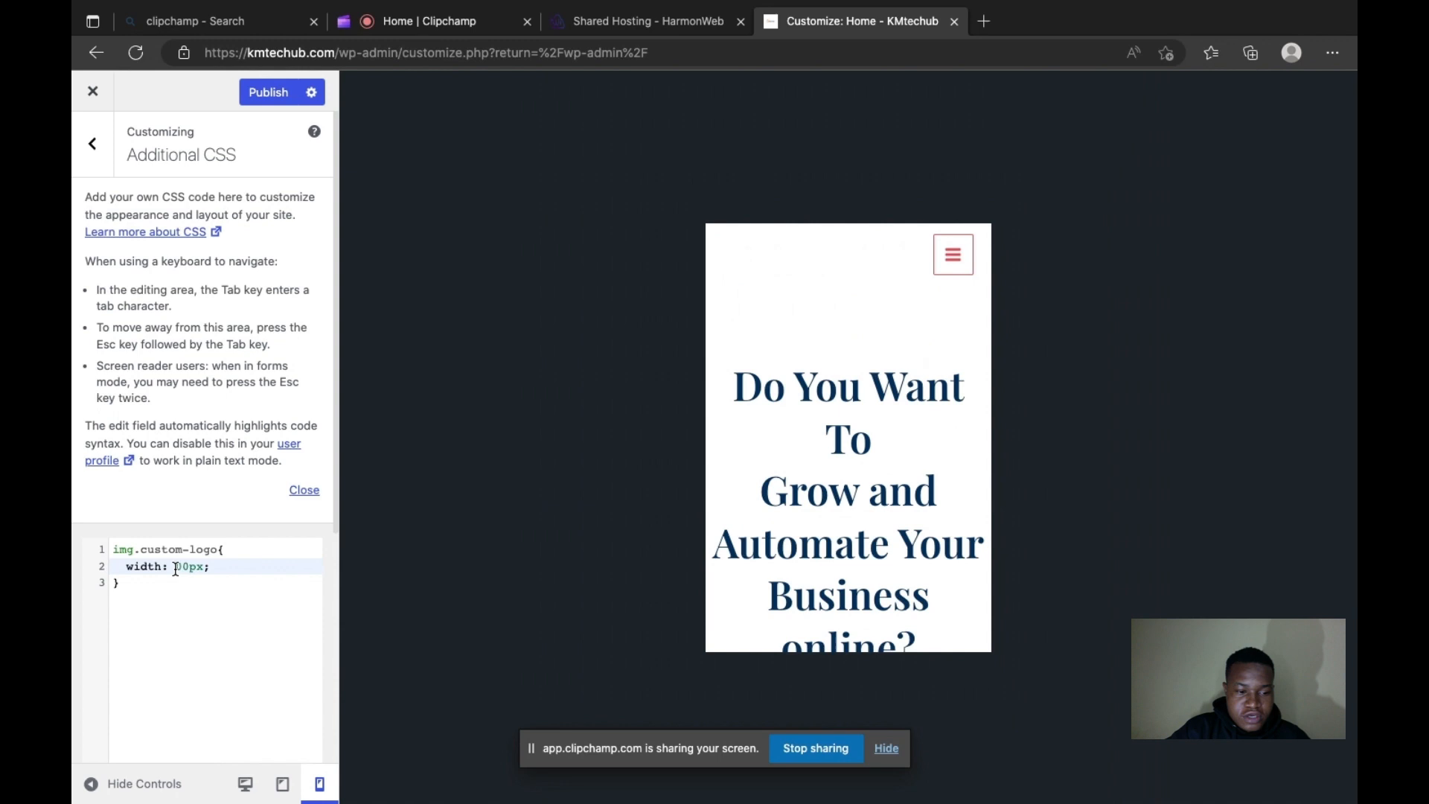
pyautogui.write('2')
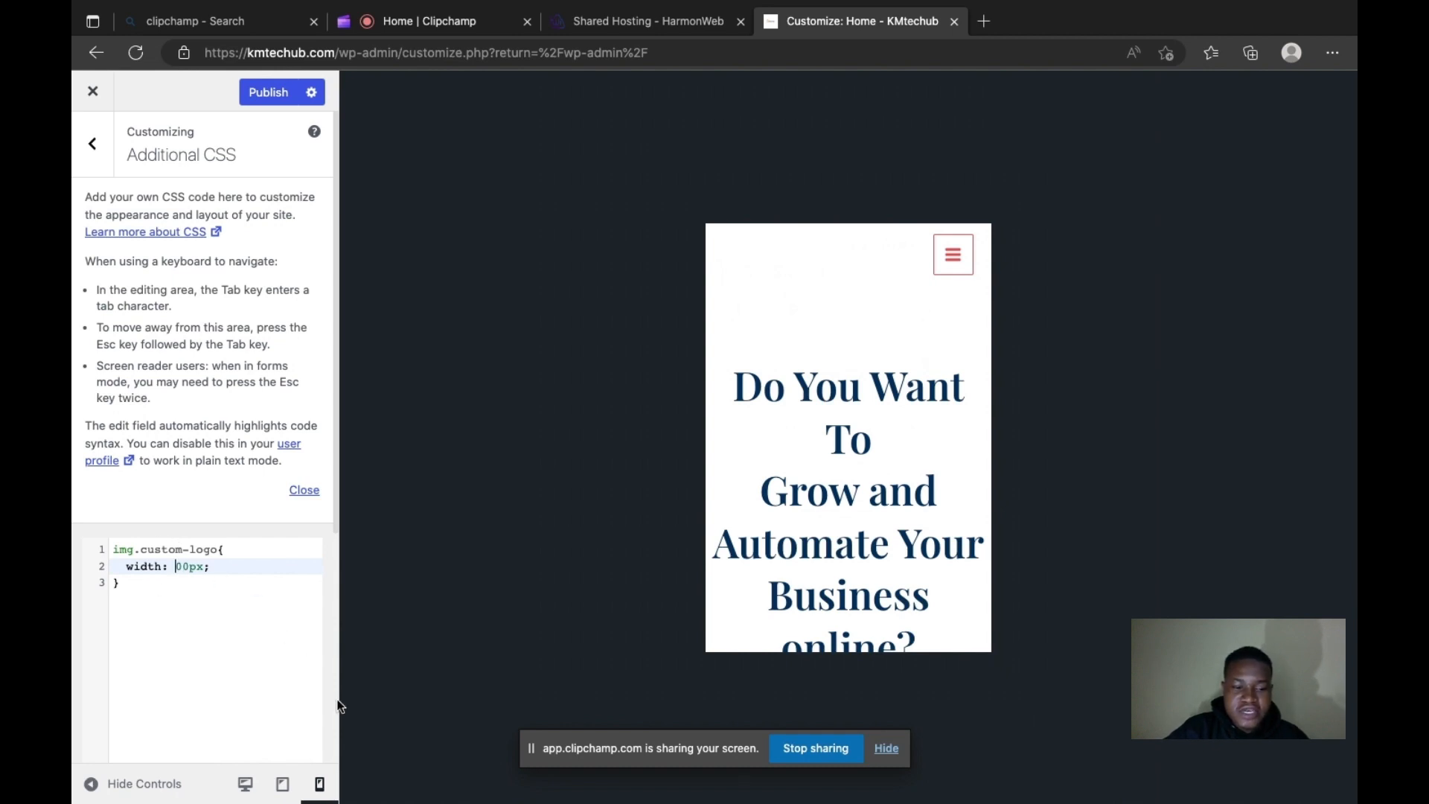
pyautogui.moveTo(559, 290)
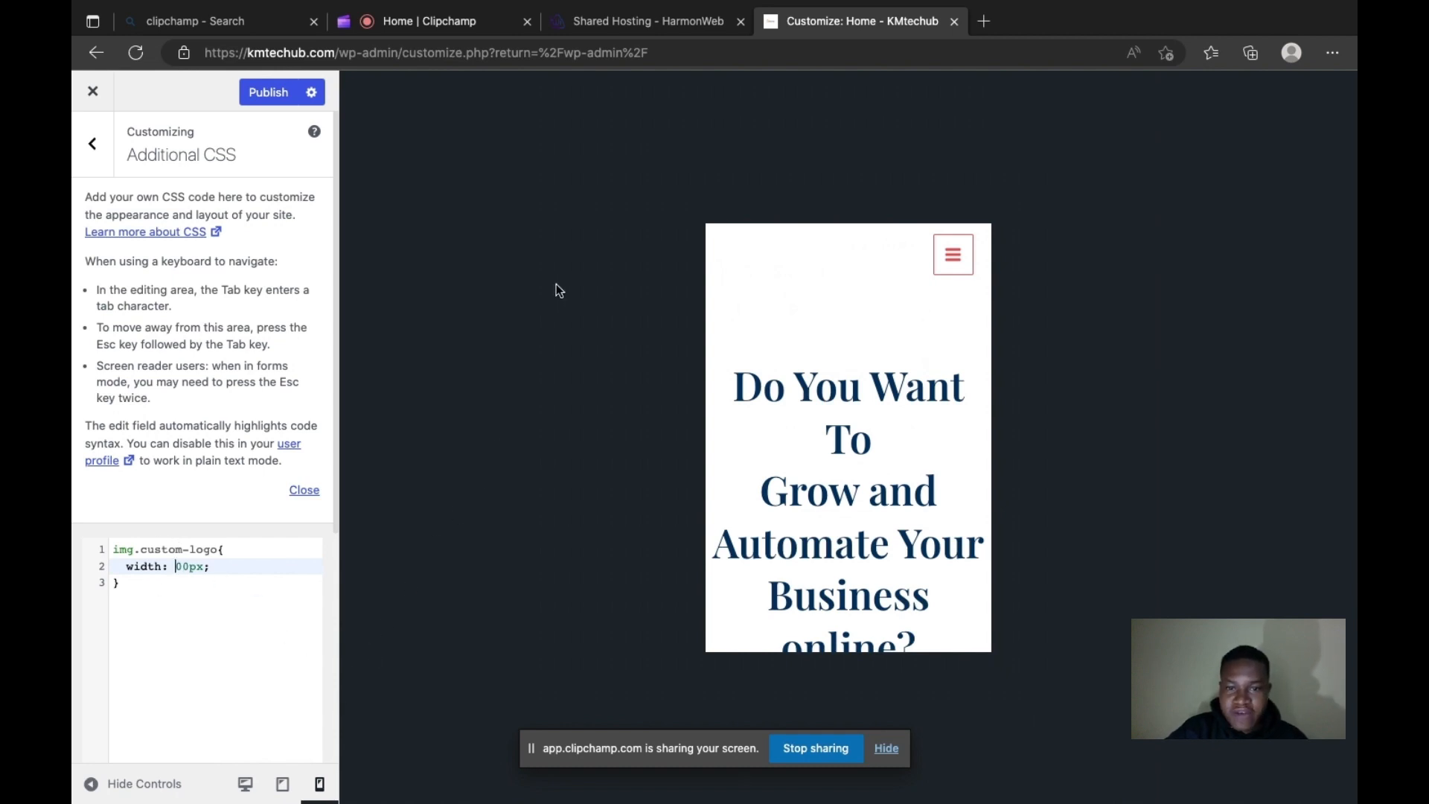
pyautogui.moveTo(268, 108)
pyautogui.write('5')
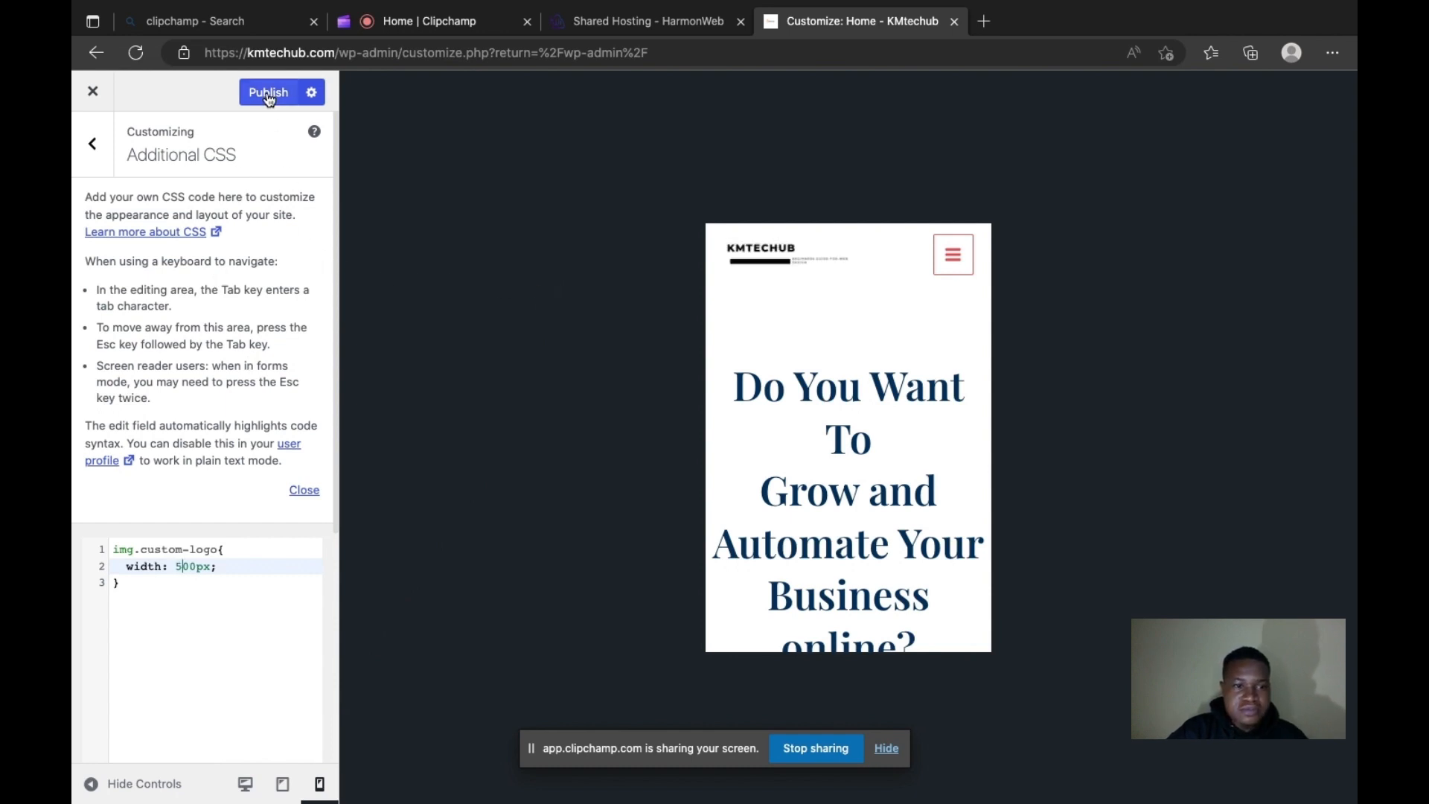
# Publish the img.custom-logo 500px rule, then reopen Header Builder from the main Customizer menu.
pyautogui.click(268, 92)
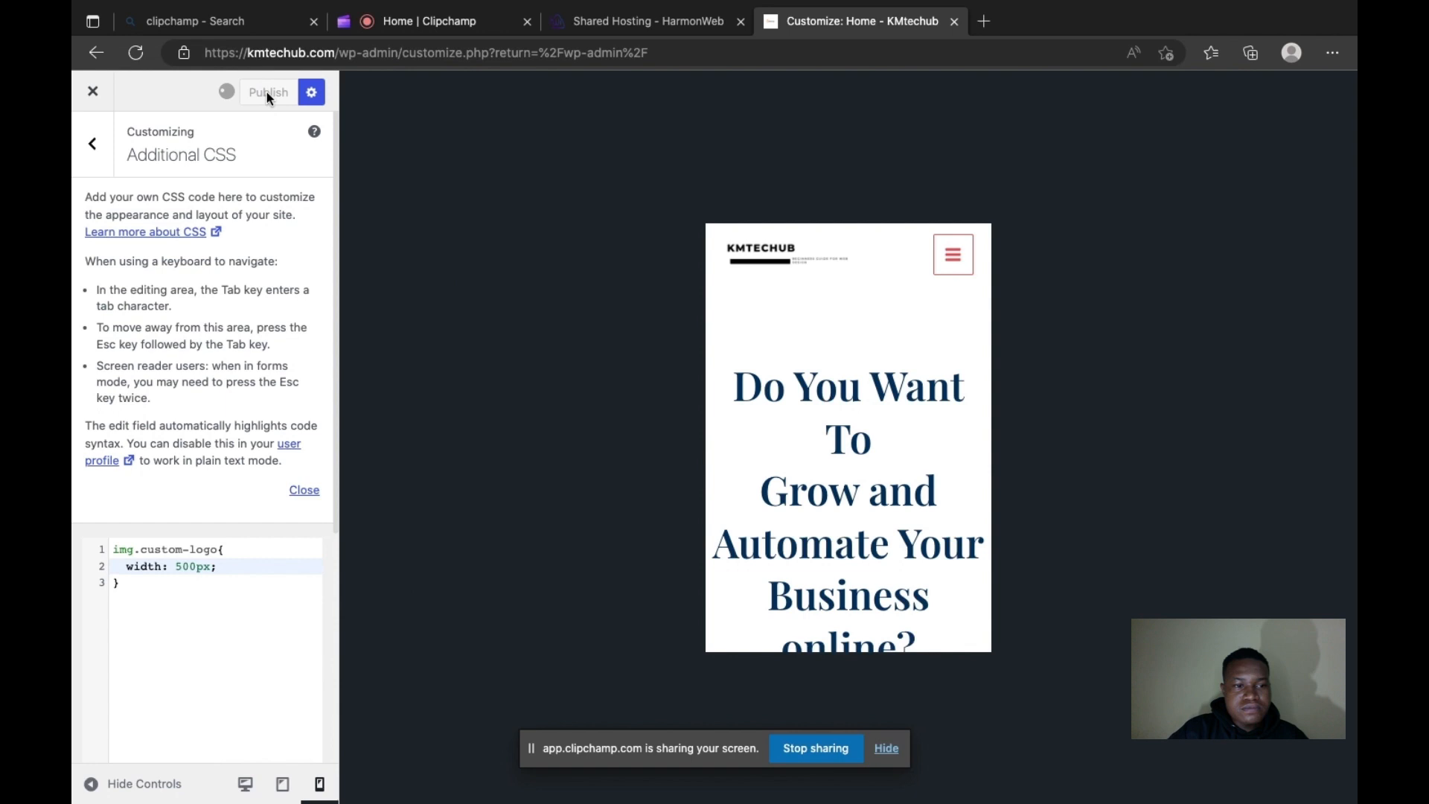
pyautogui.click(267, 92)
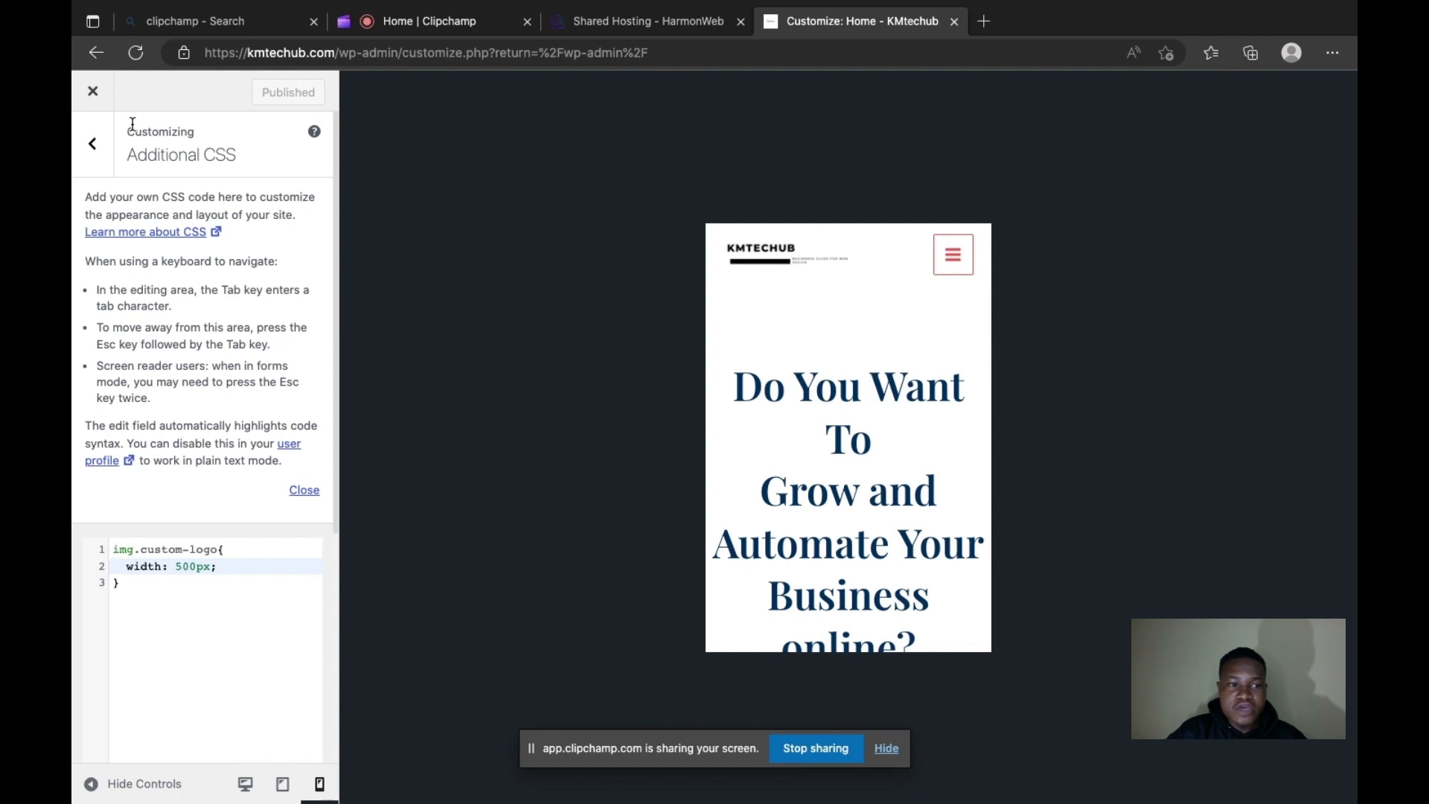
pyautogui.click(93, 143)
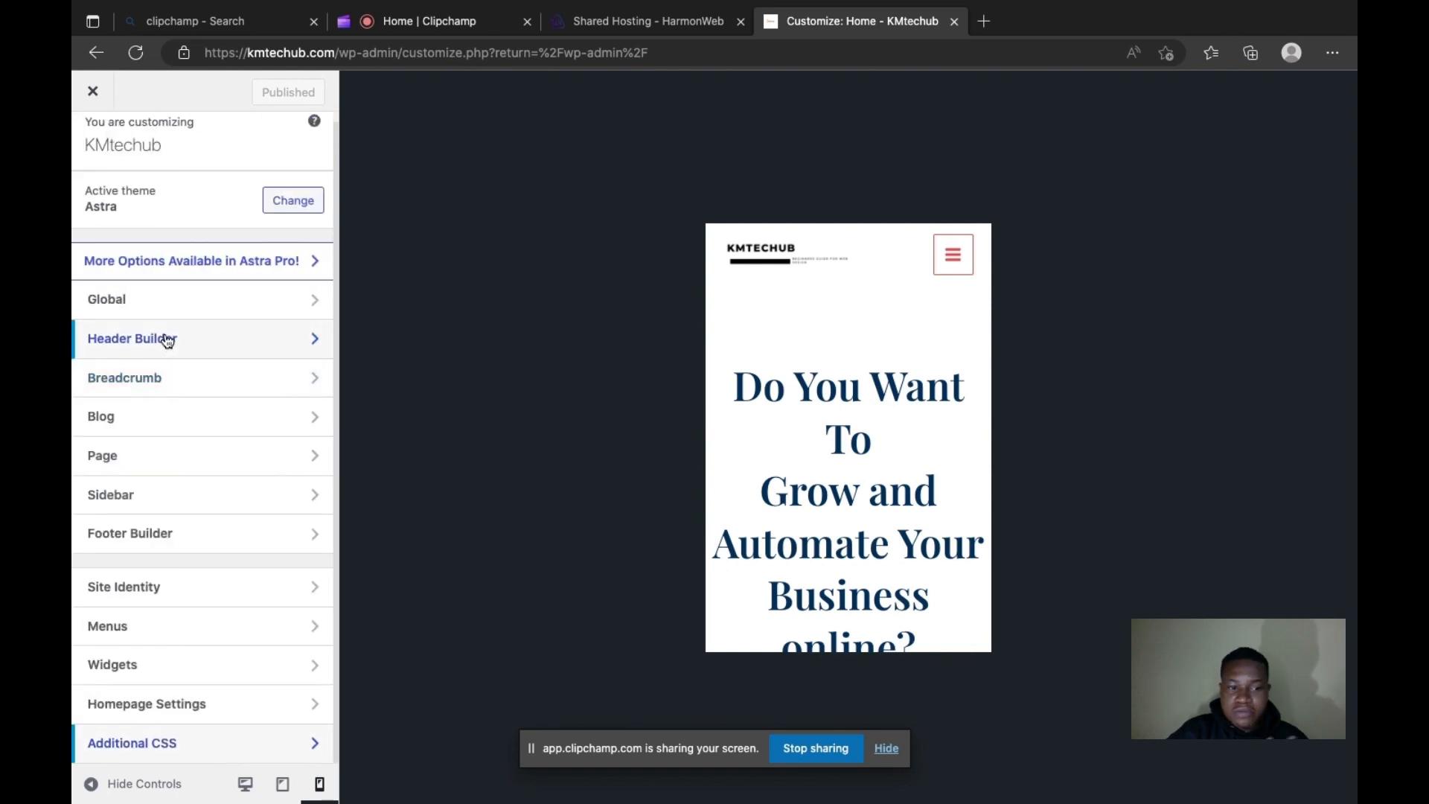
pyautogui.click(133, 338)
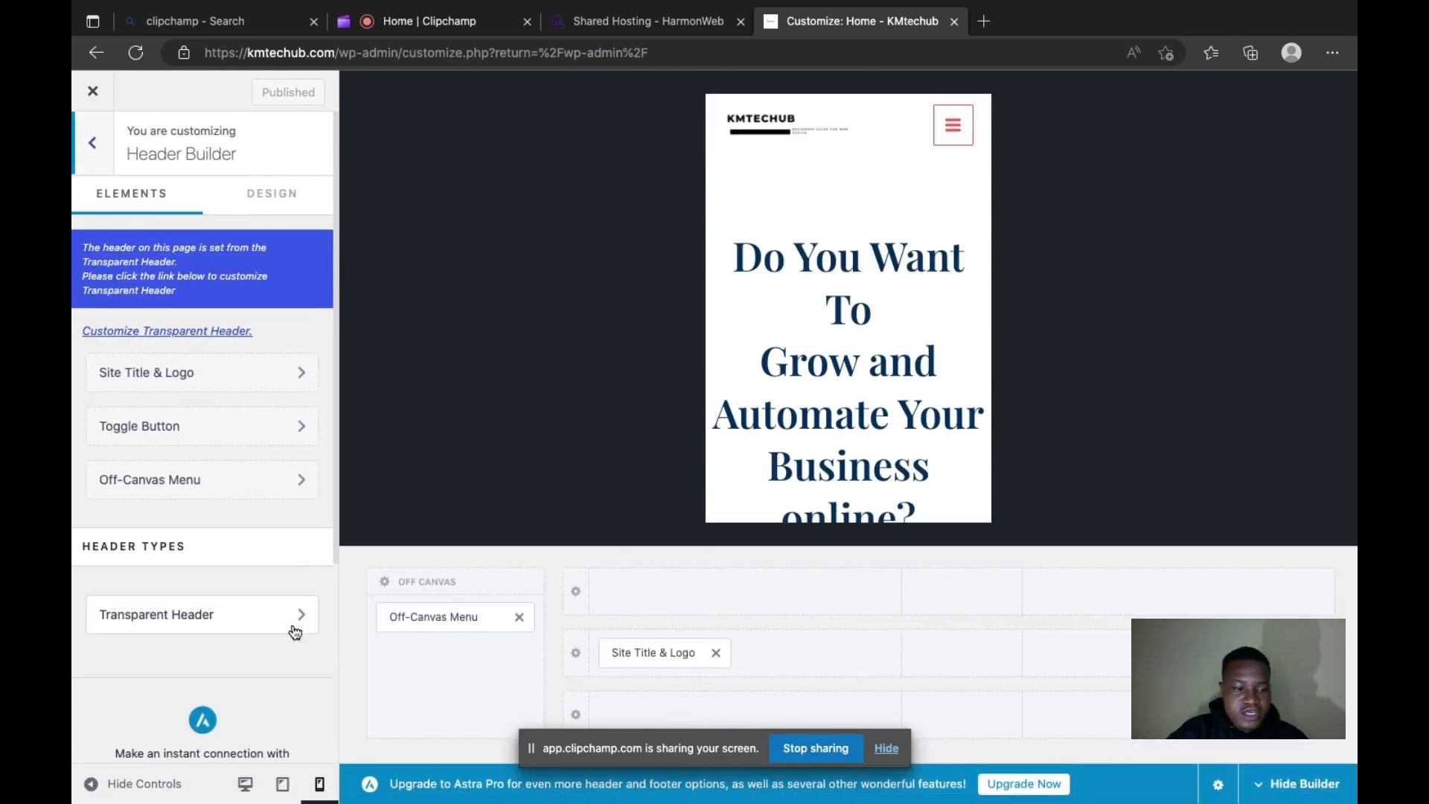